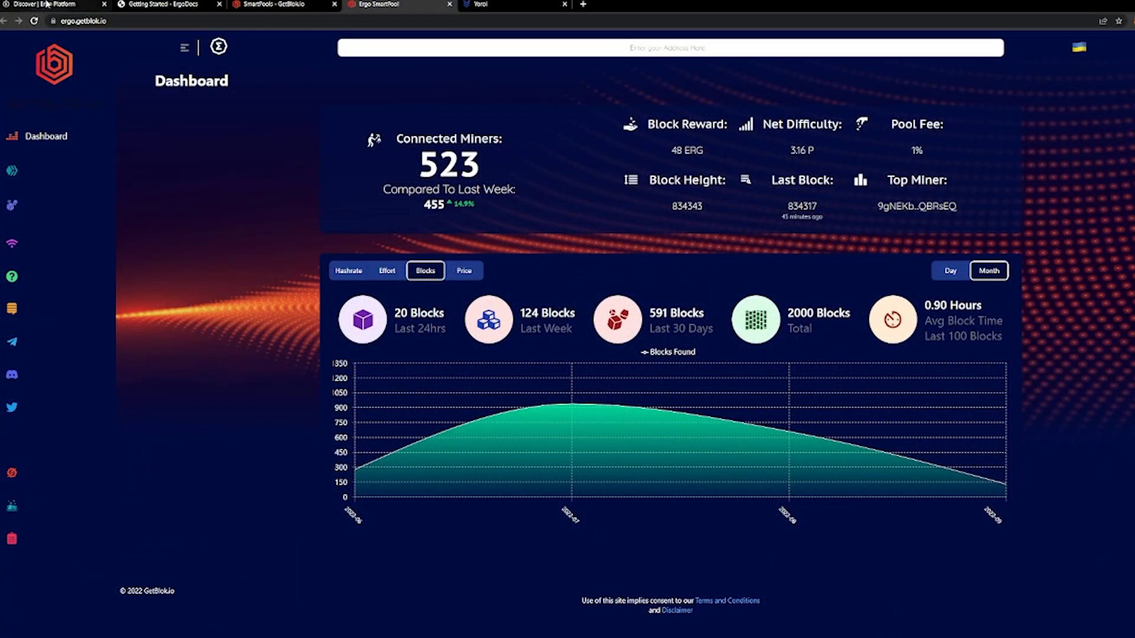
Step: Show the Discover Ergo page and highlight its opening Proof of Work introduction
click(44, 4)
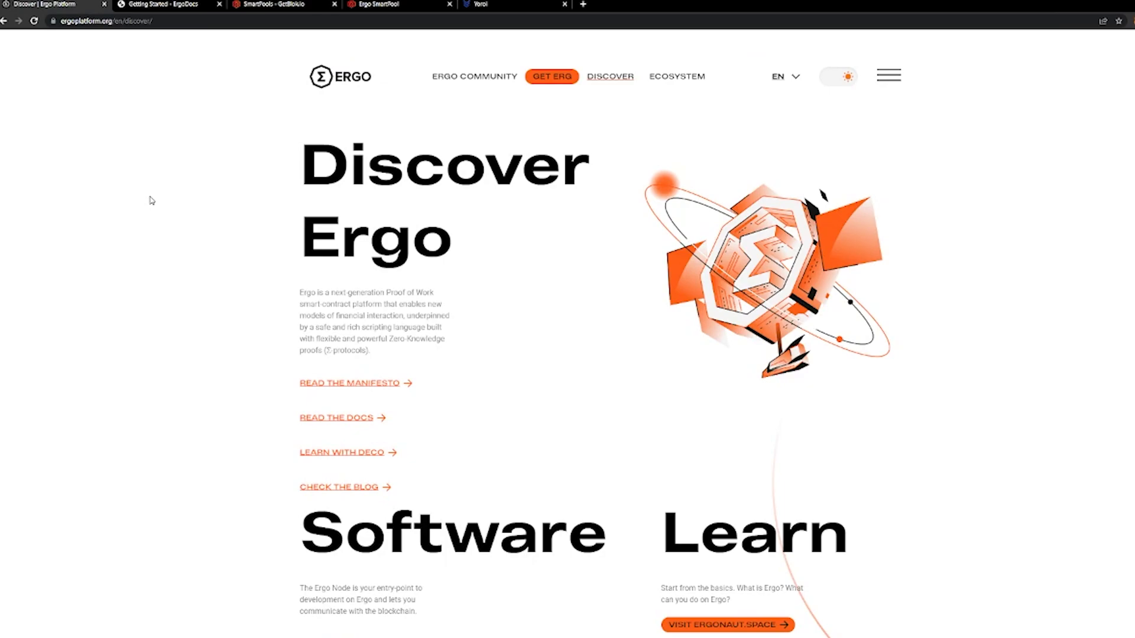
drag(300, 293, 371, 293)
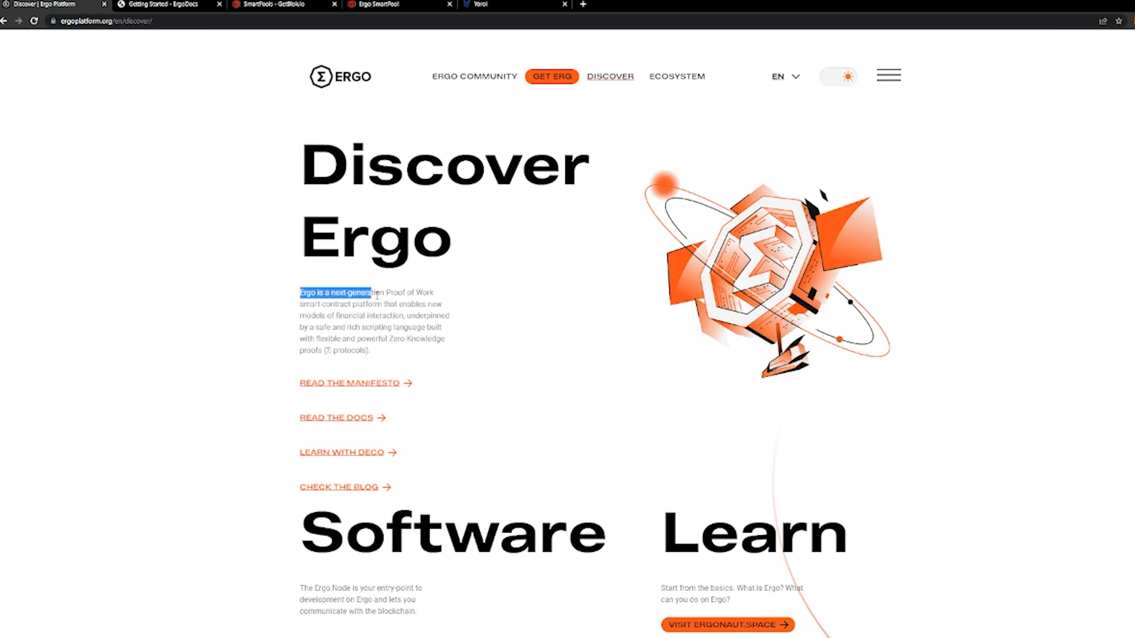
drag(368, 292, 434, 293)
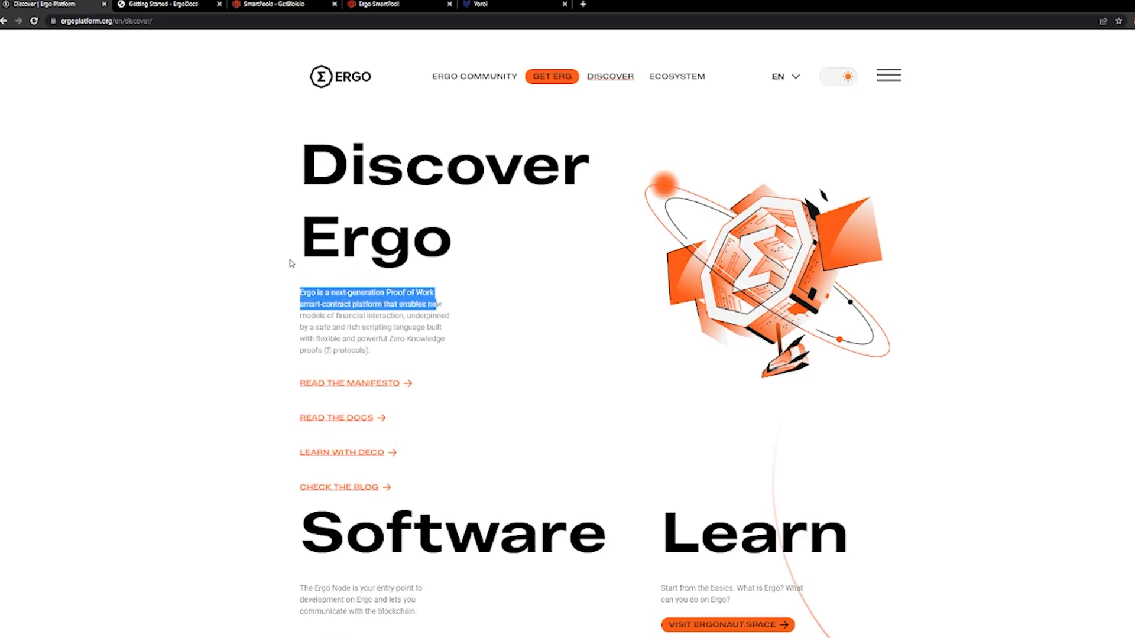
click(332, 304)
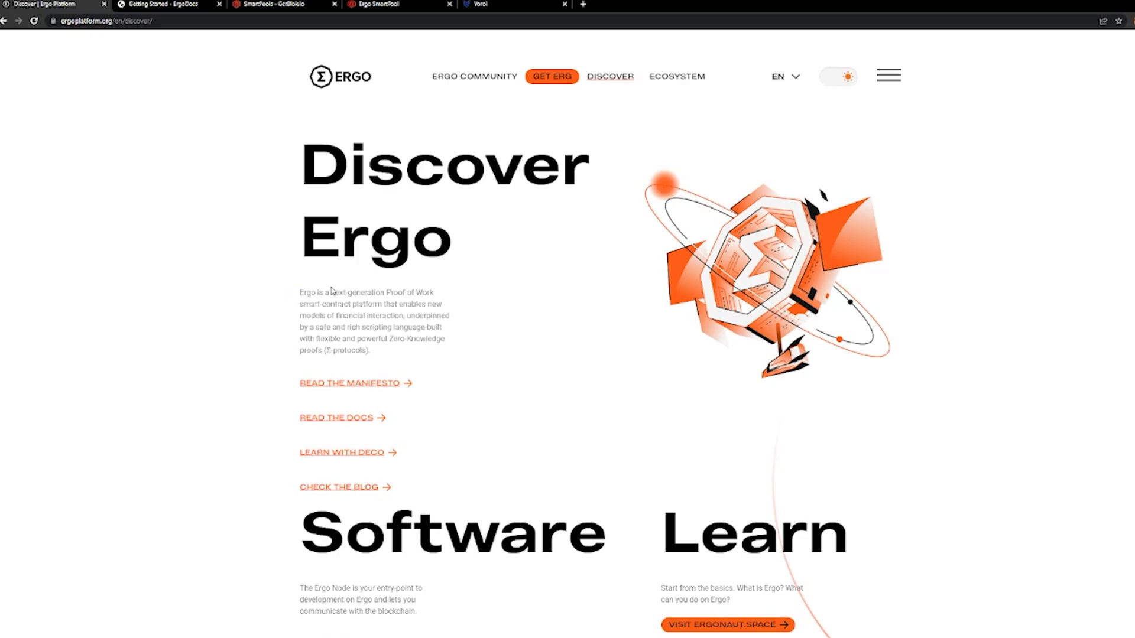
mouse_move(319, 293)
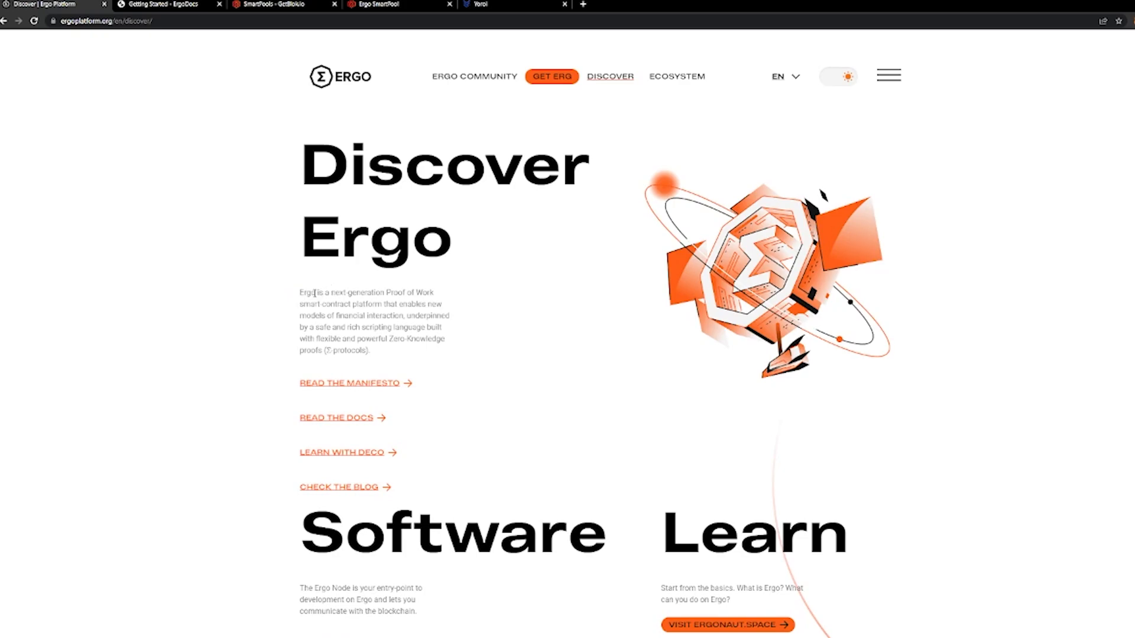
mouse_move(307, 300)
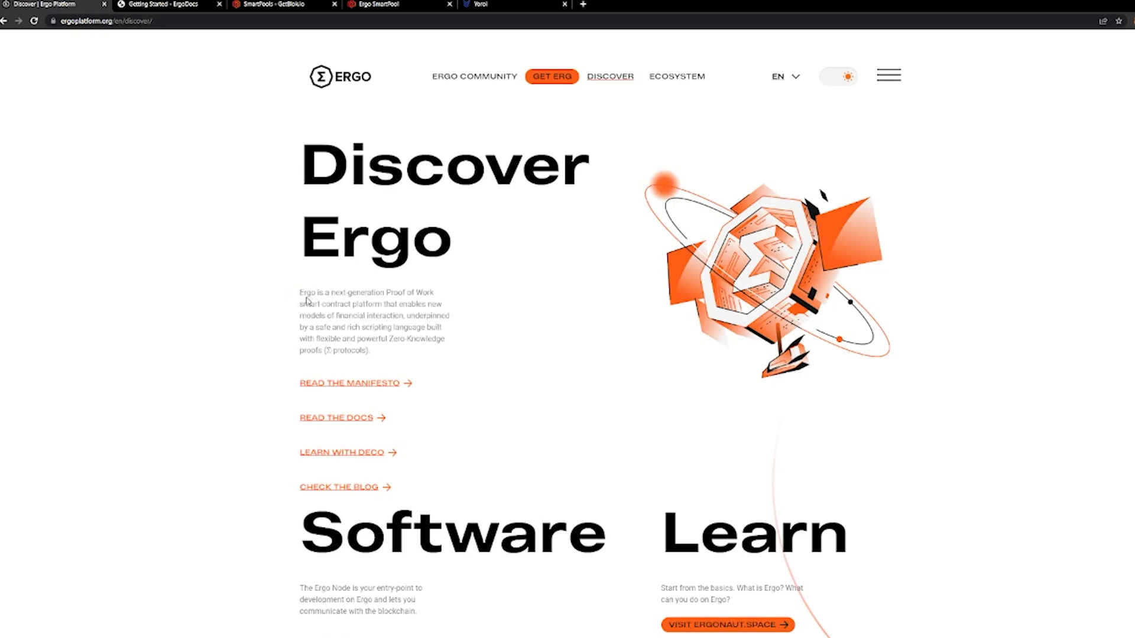
mouse_move(302, 291)
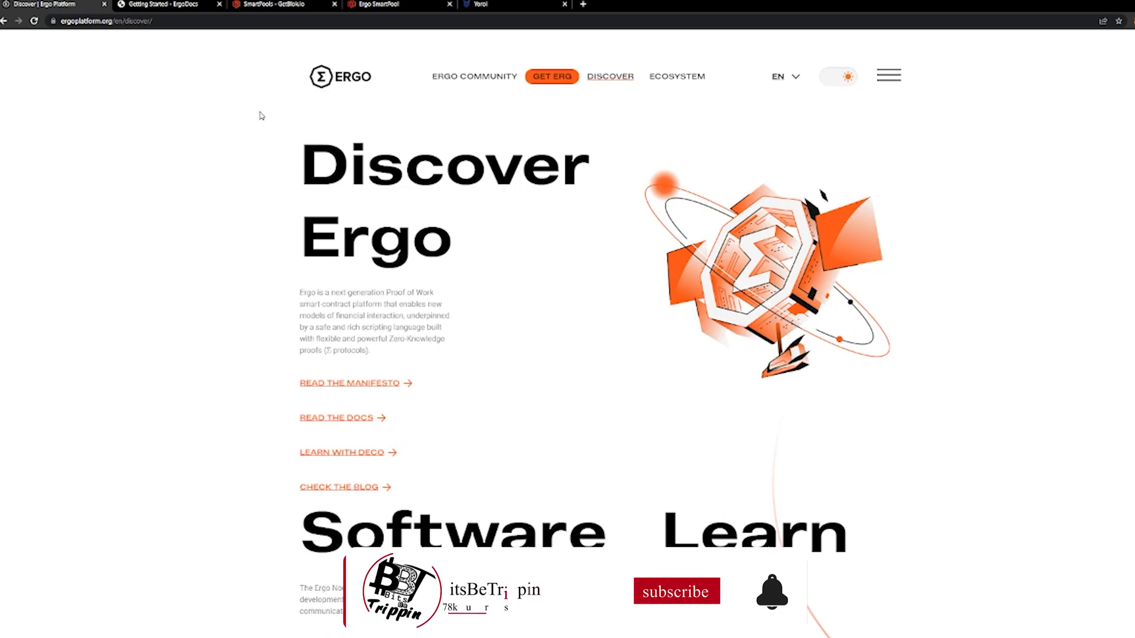
click(676, 591)
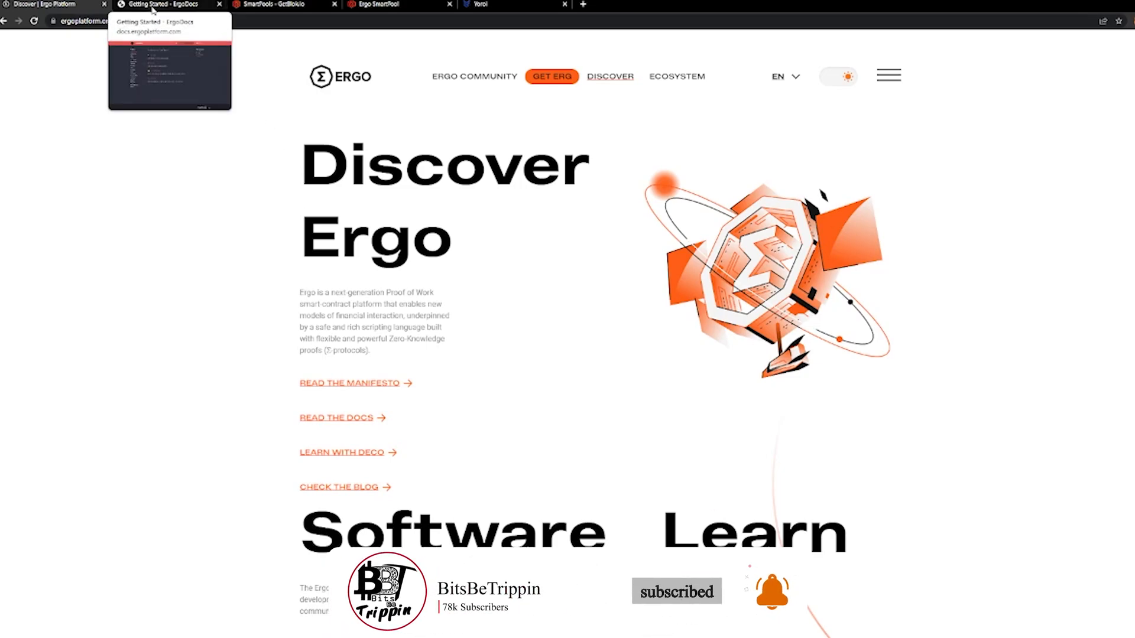
Step: Show the ErgoDocs Getting Started page and highlight 'ErgoDocs' in its heading
click(160, 5)
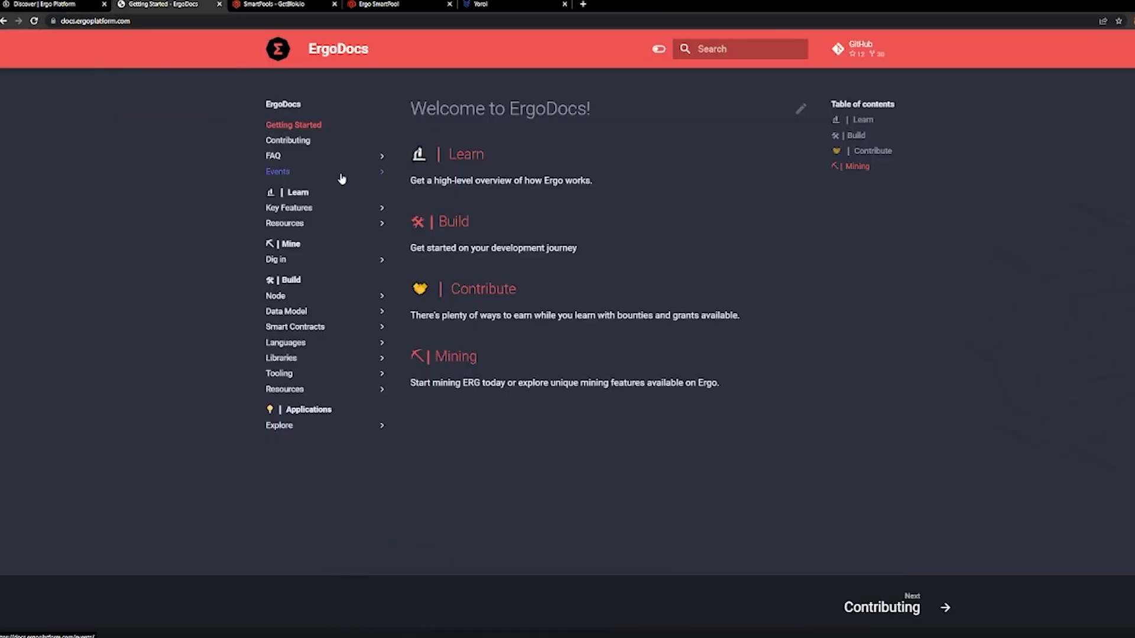
mouse_move(424, 353)
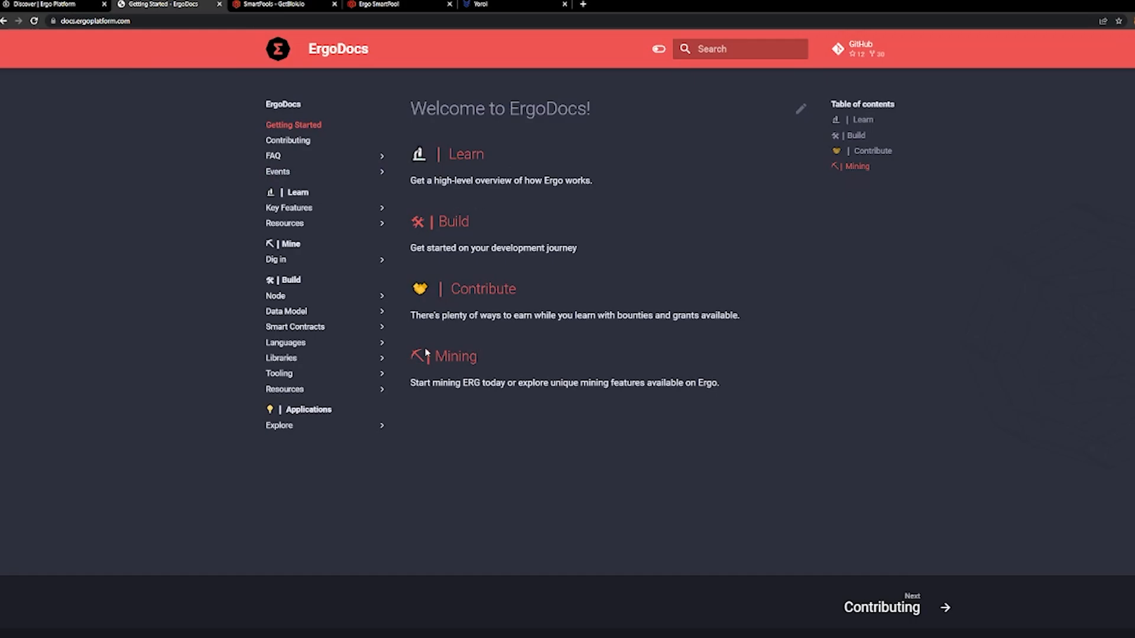
mouse_move(401, 370)
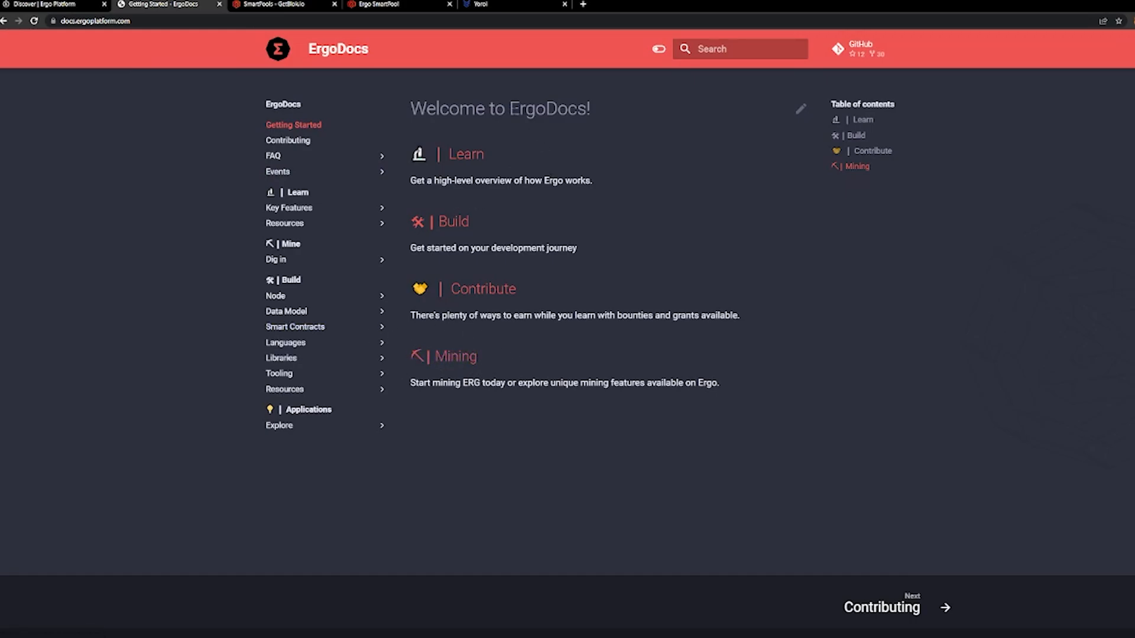
double_click(550, 108)
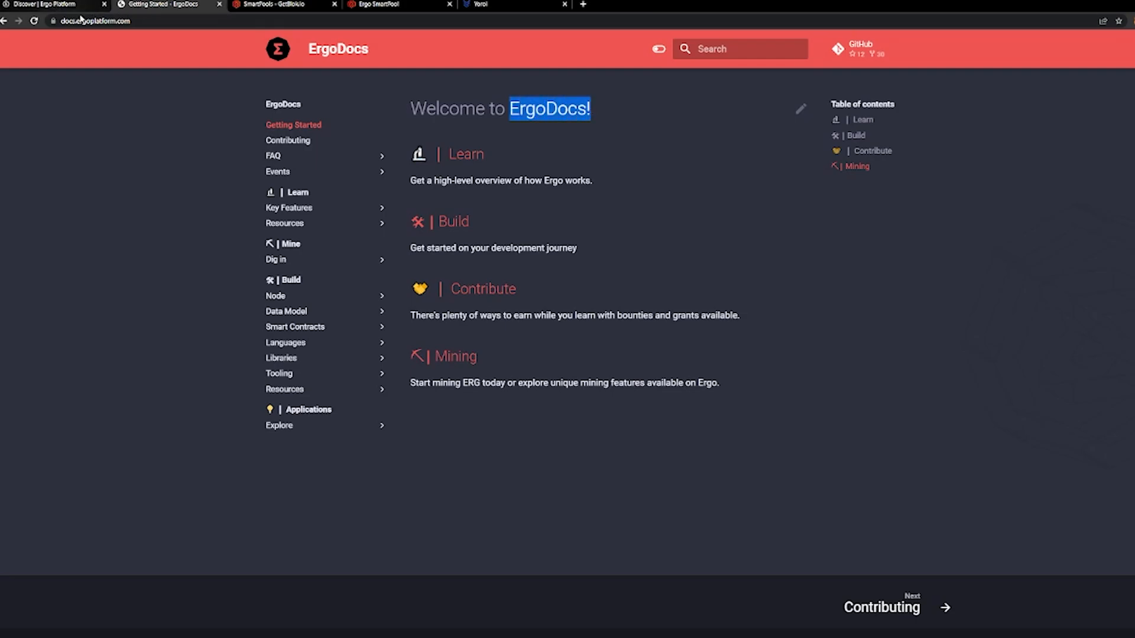
mouse_move(155, 32)
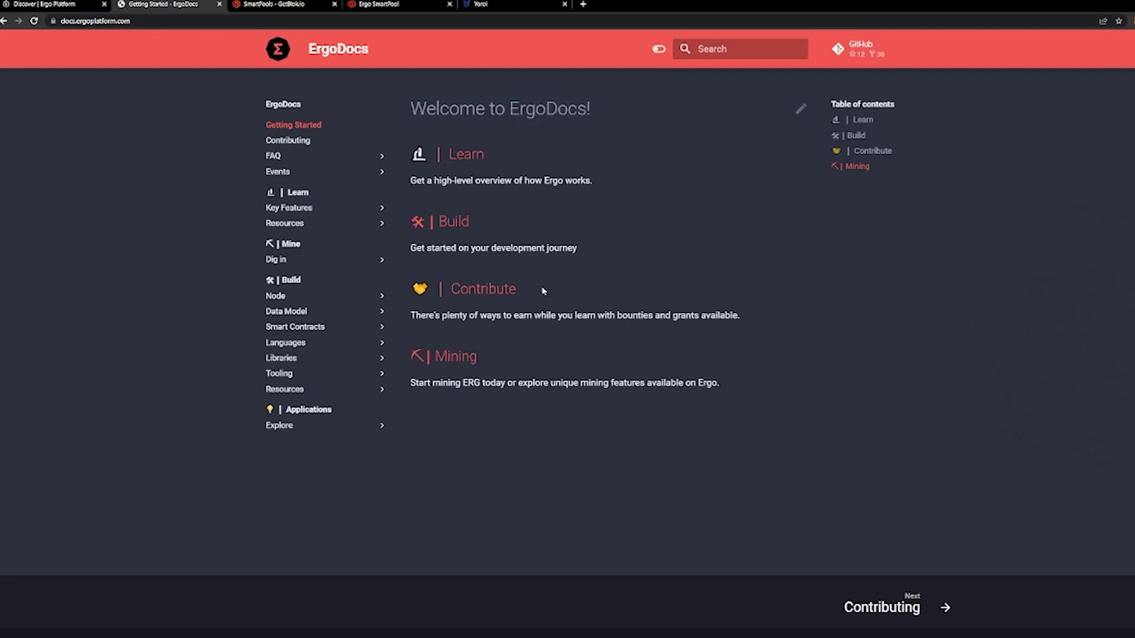
mouse_move(535, 269)
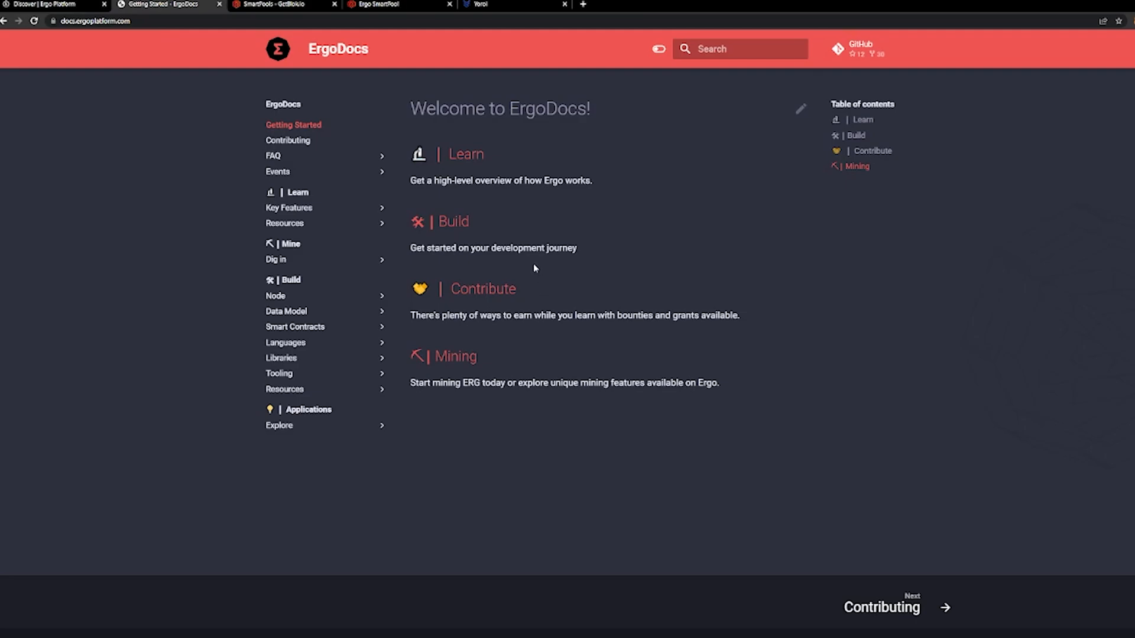
mouse_move(249, 141)
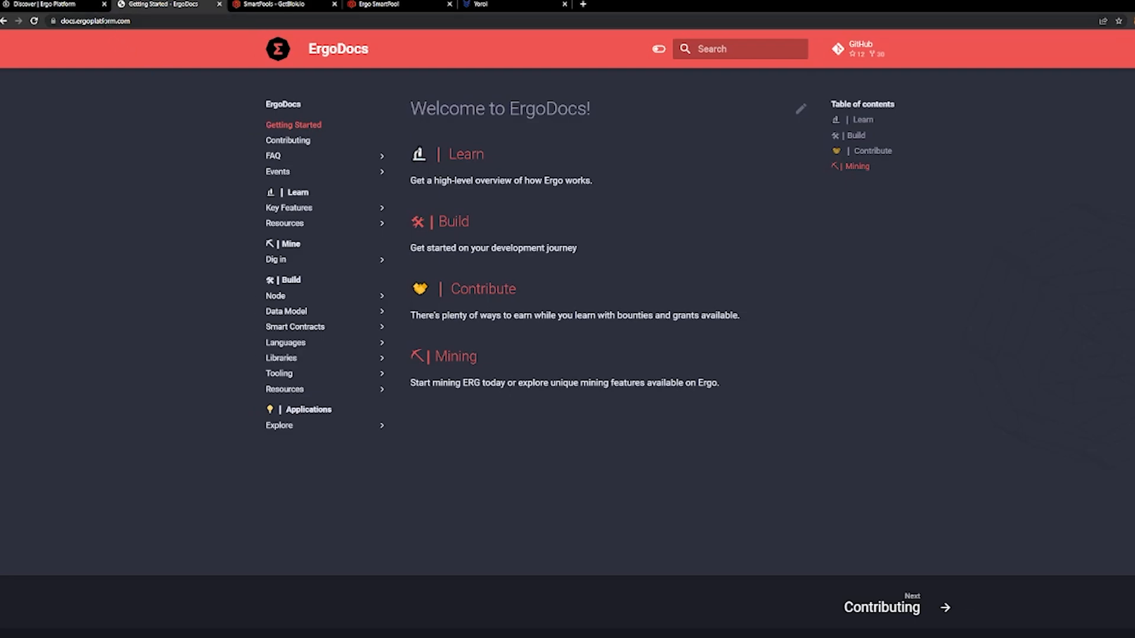
mouse_move(366, 94)
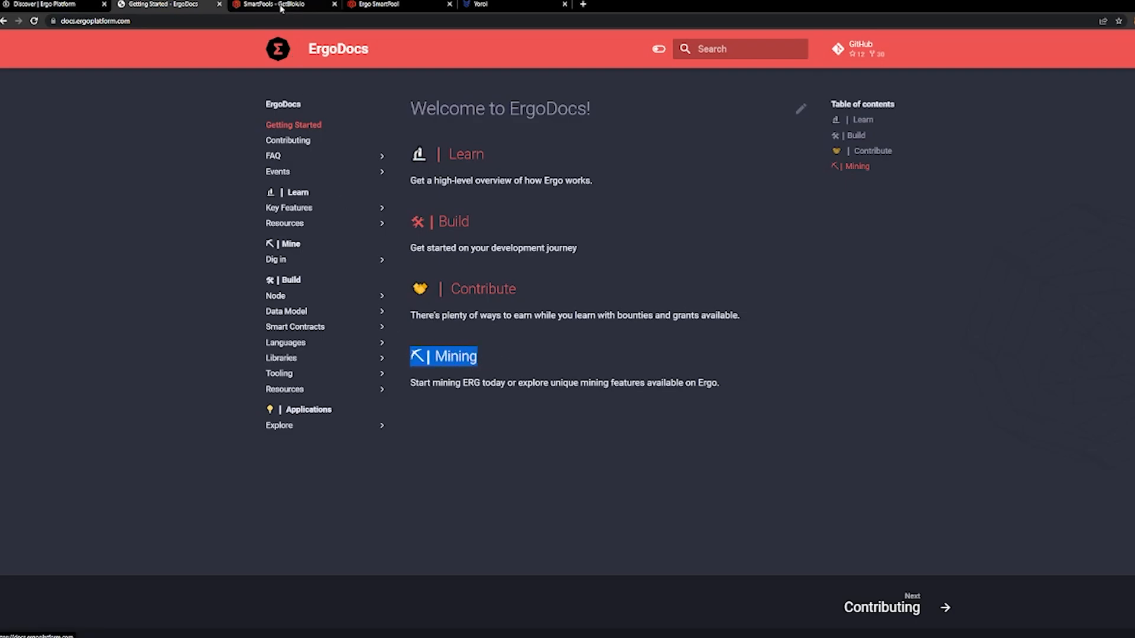
Step: Bring up the GetBlok SmartPools page after briefly revisiting ErgoDocs
click(276, 4)
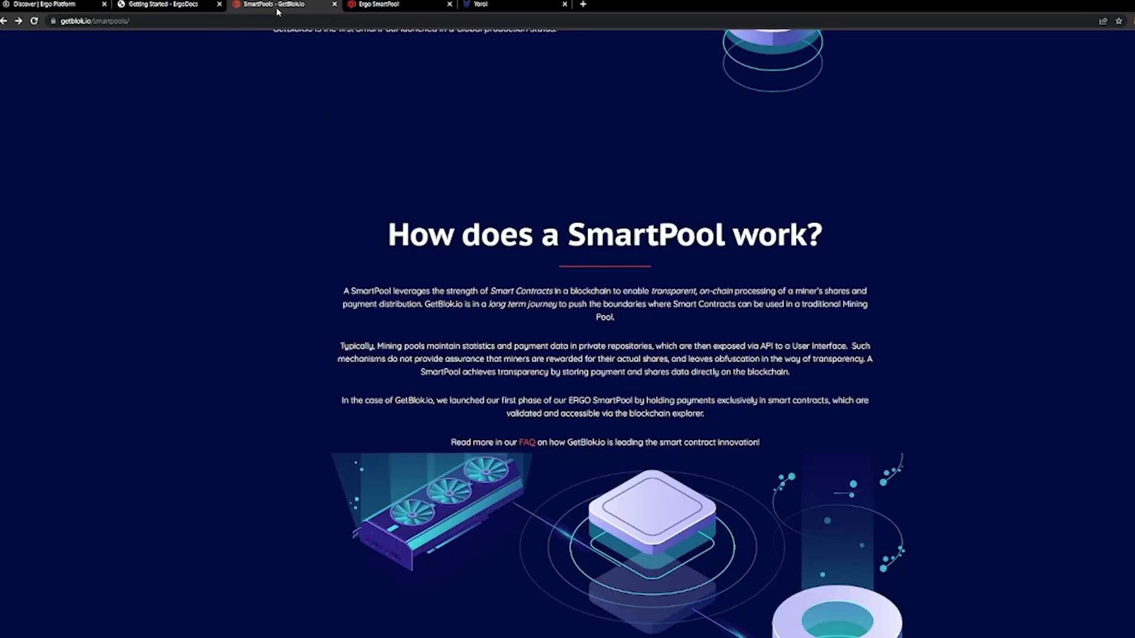
mouse_move(281, 40)
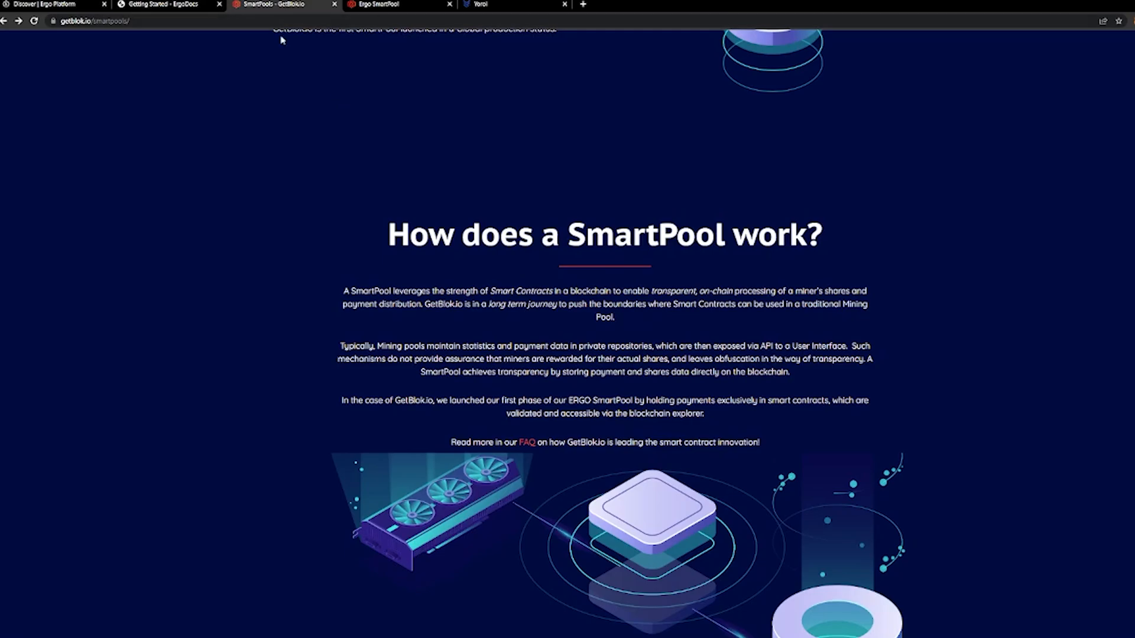
mouse_move(279, 72)
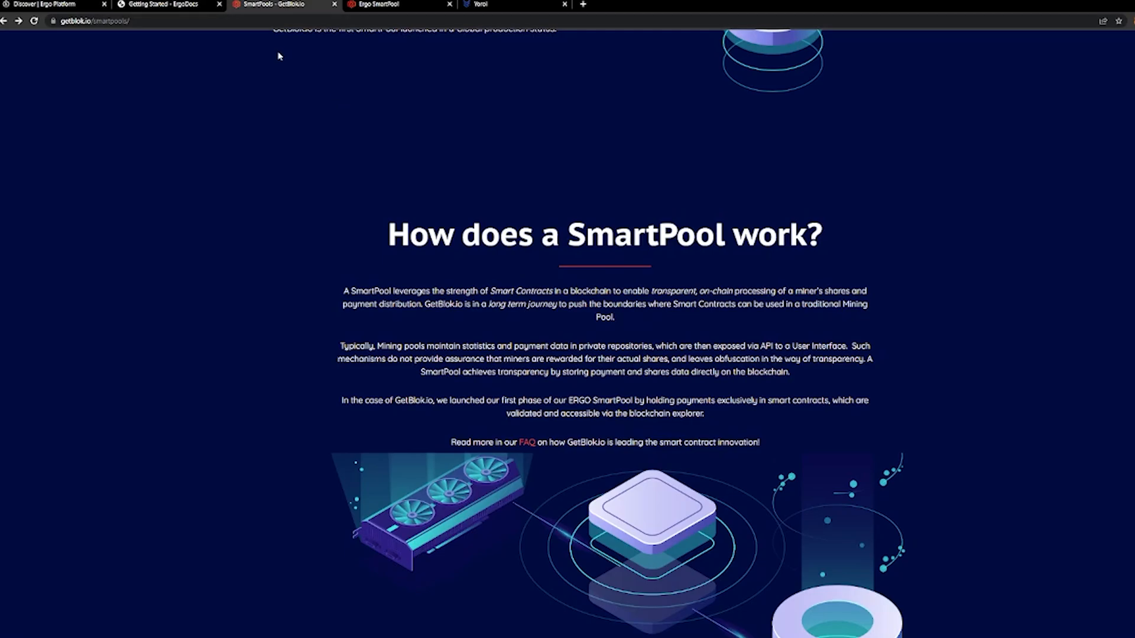
click(166, 4)
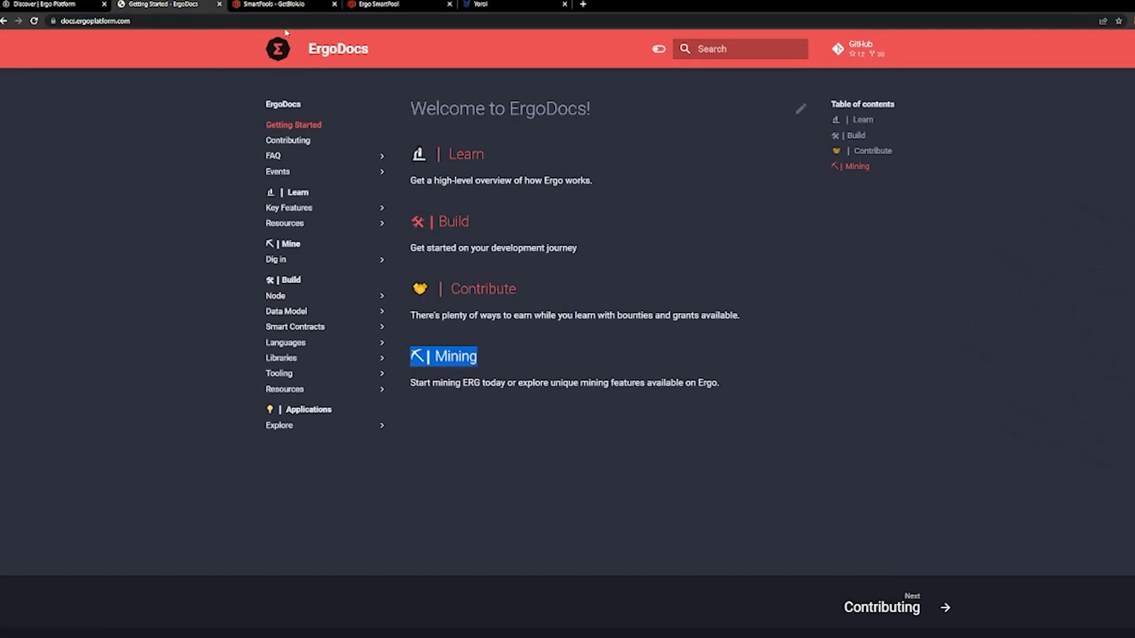
click(277, 4)
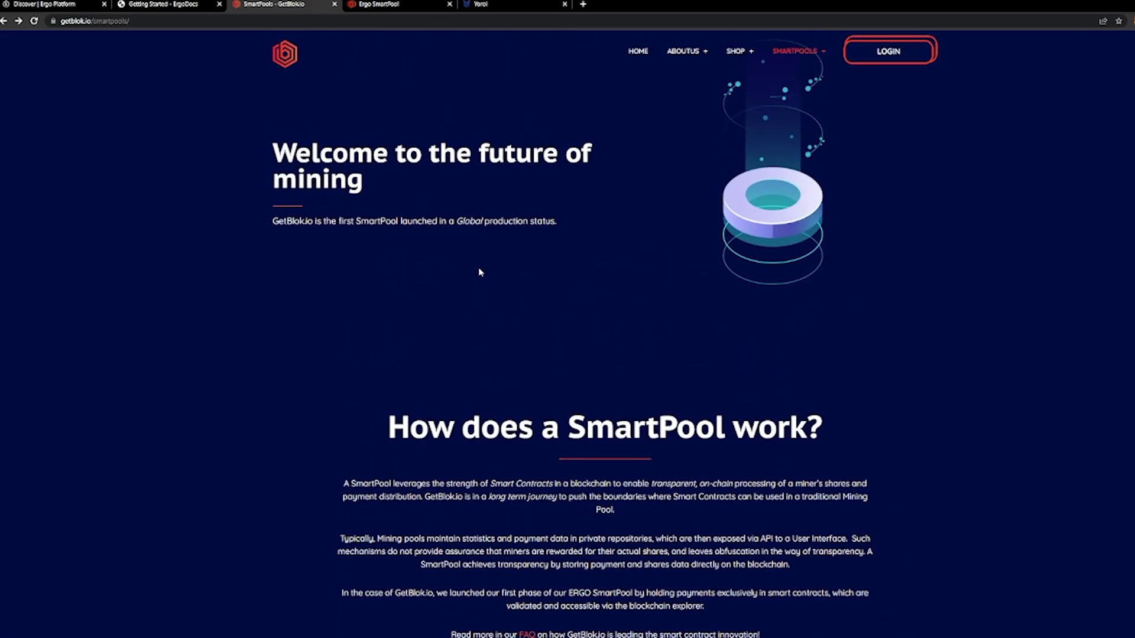
mouse_move(477, 270)
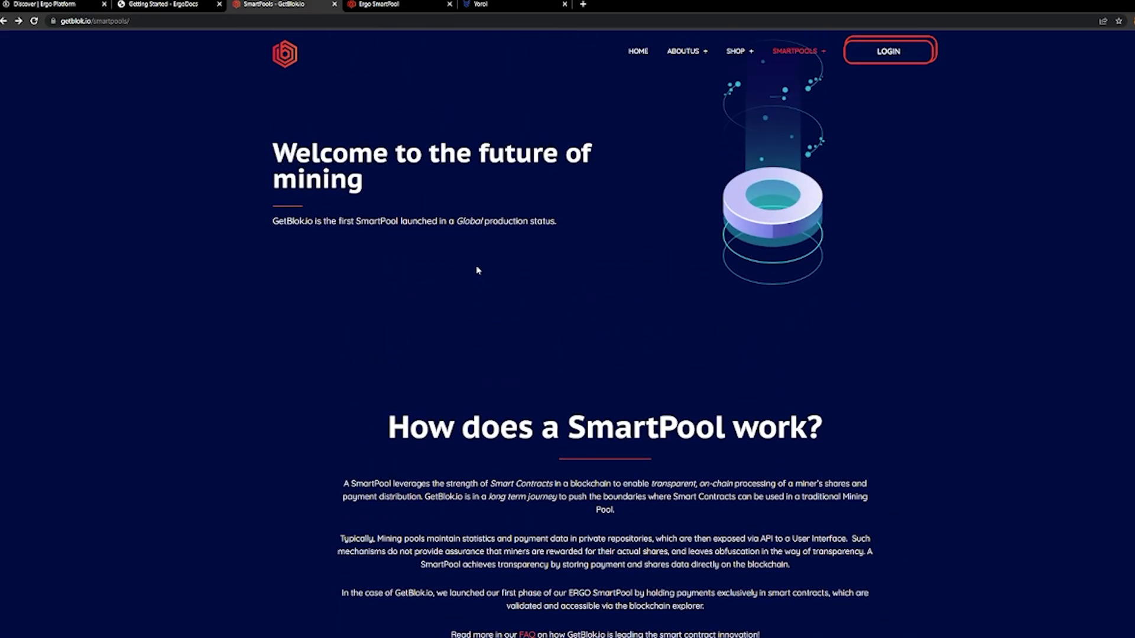
mouse_move(475, 270)
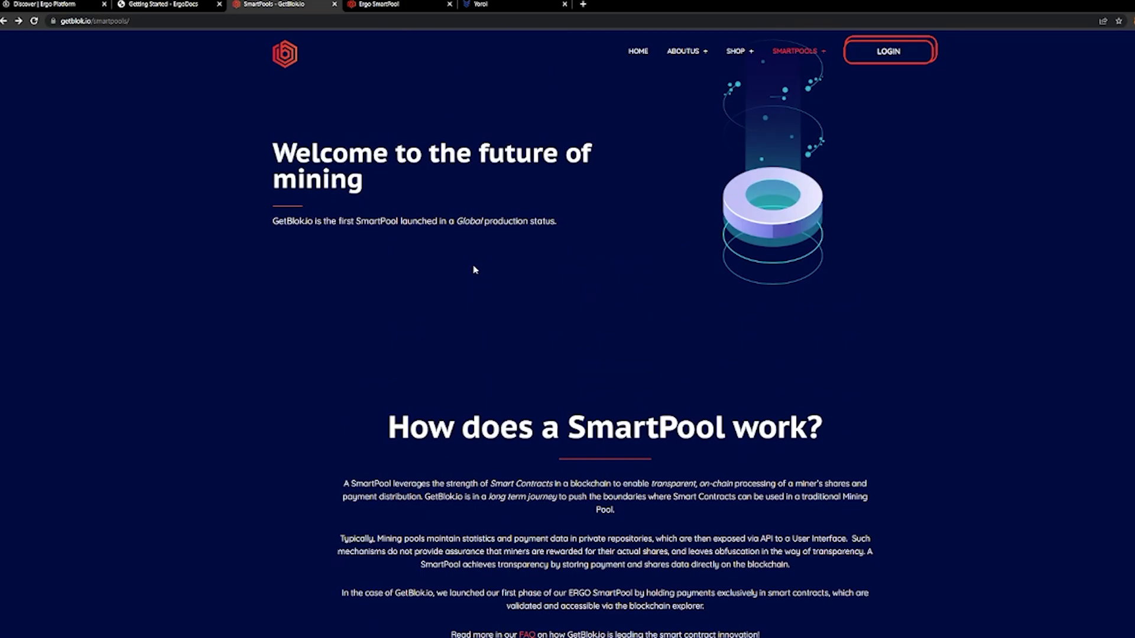
mouse_move(471, 270)
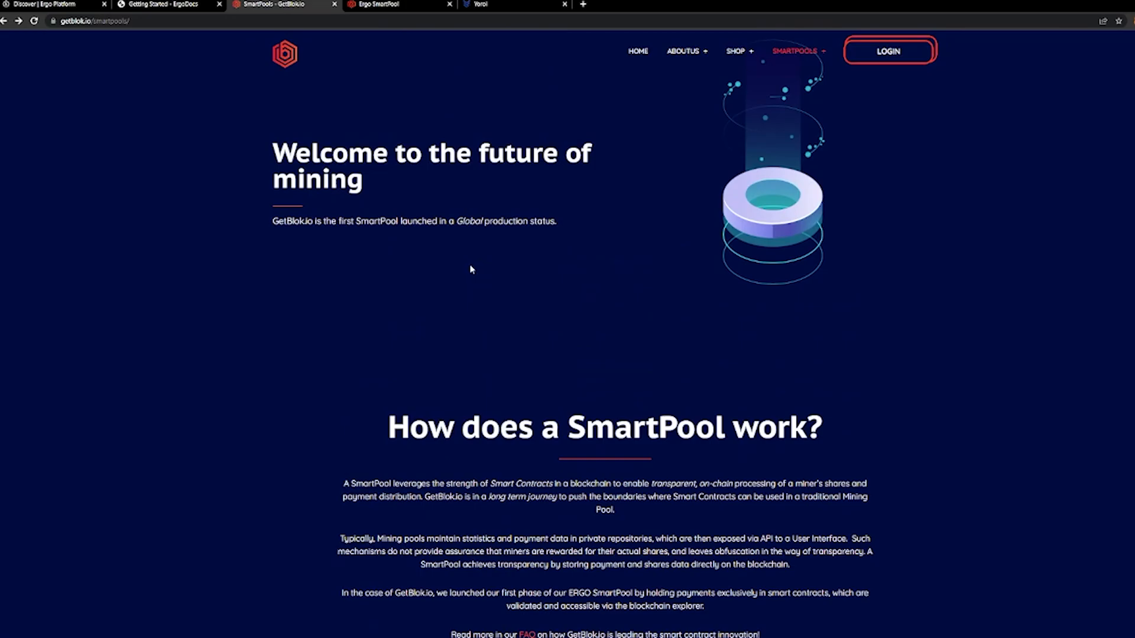
mouse_move(468, 266)
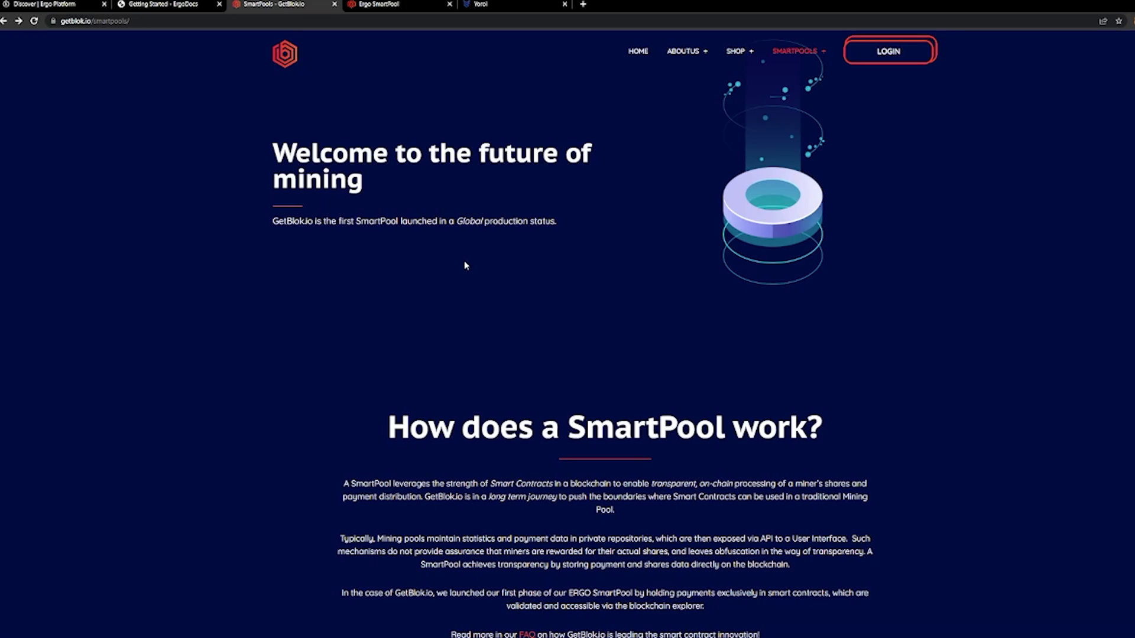
mouse_move(463, 300)
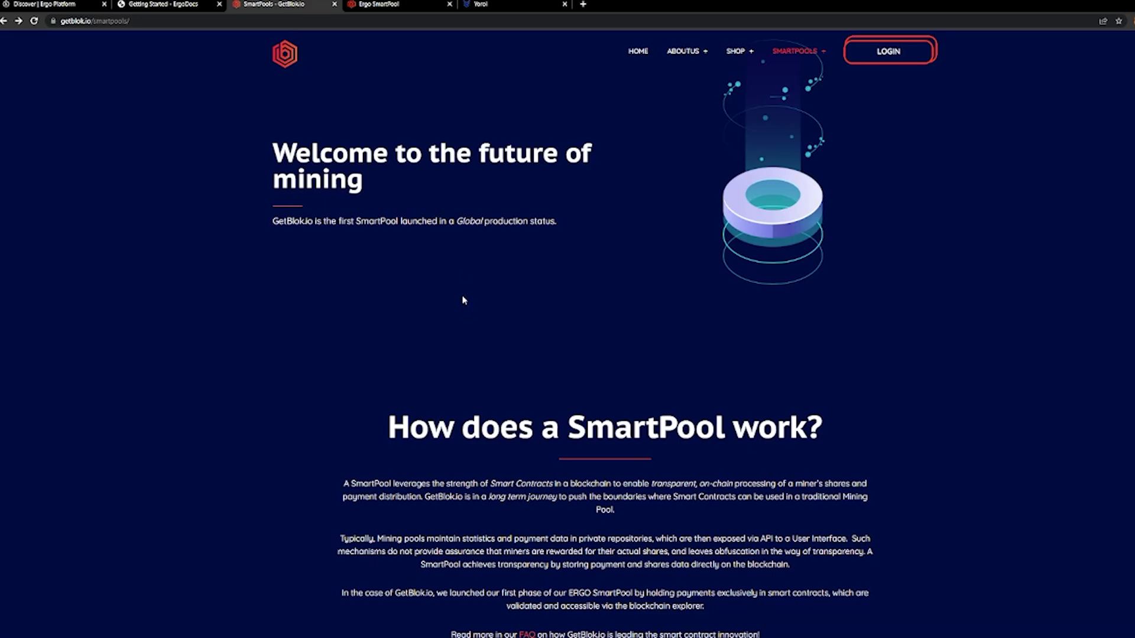
Step: Highlight the 'How does a SmartPool work?' paragraph on on-chain share processing
scroll(down, 3)
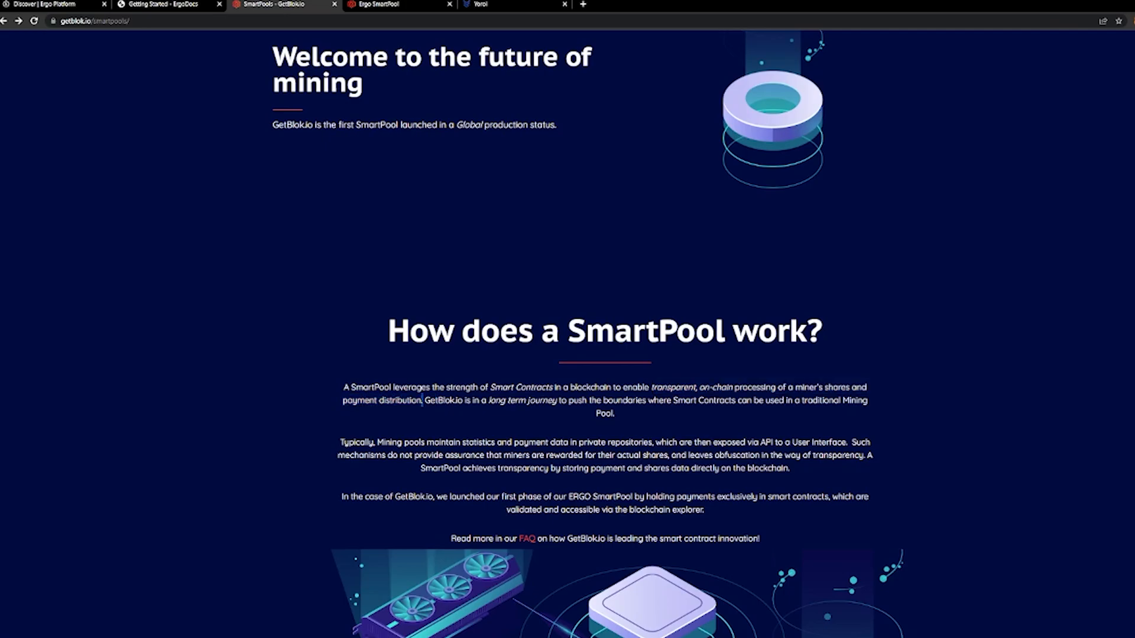
drag(651, 387, 422, 400)
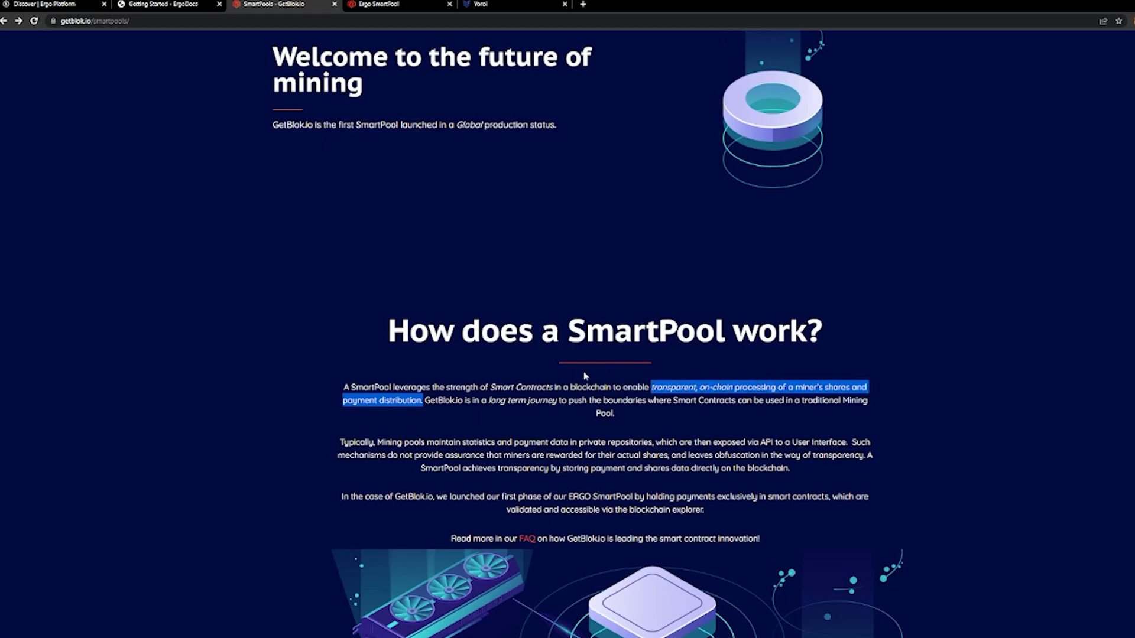
mouse_move(581, 379)
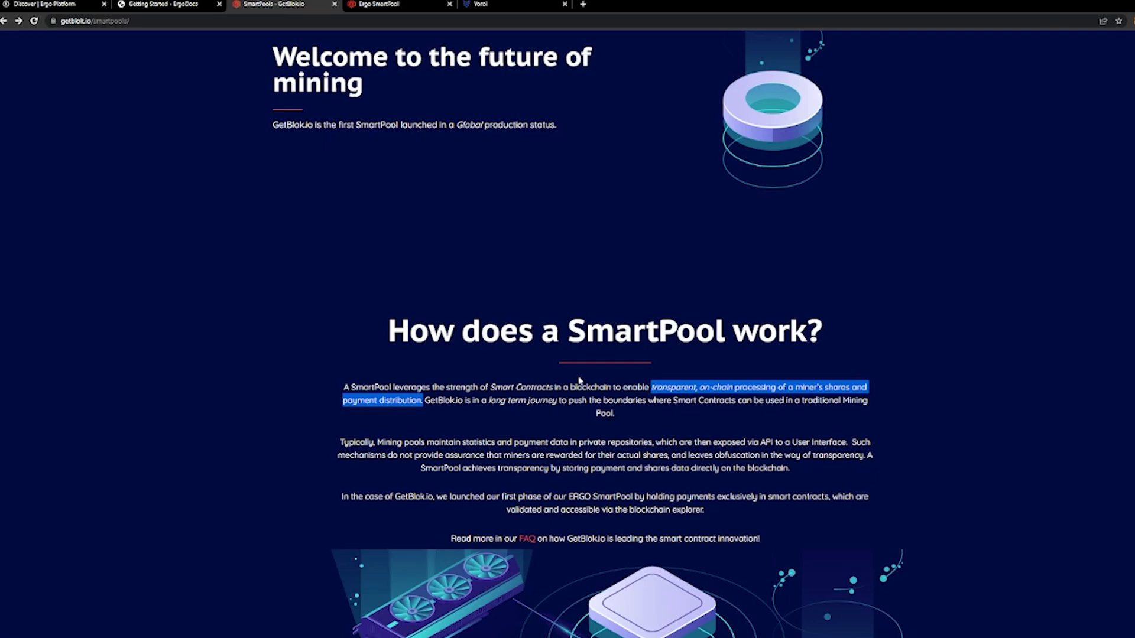
click(582, 384)
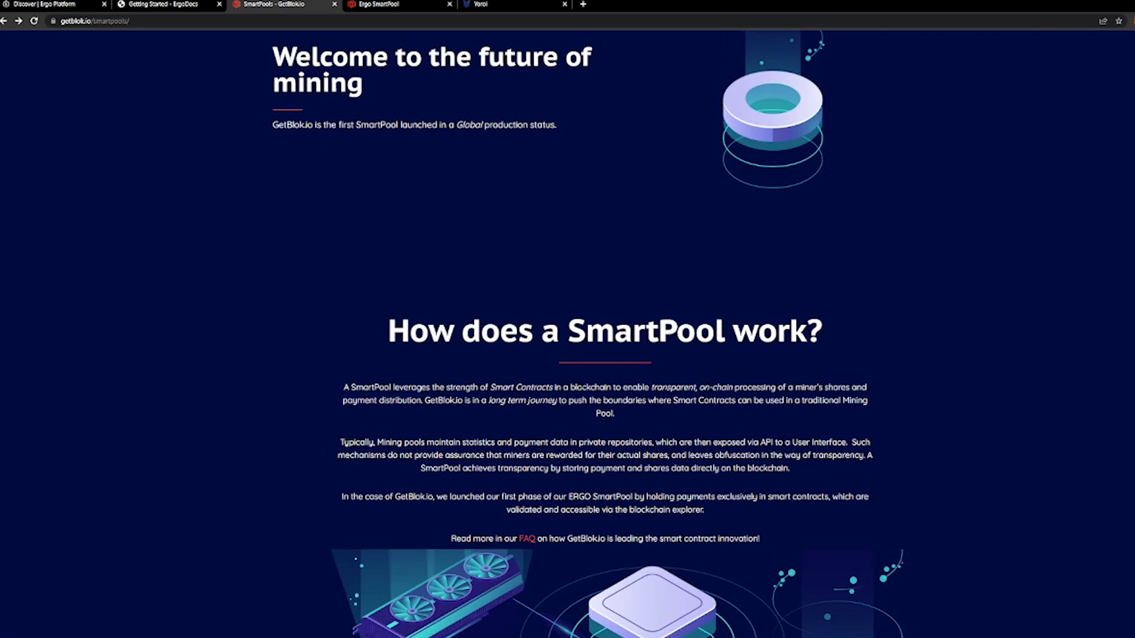
mouse_move(584, 382)
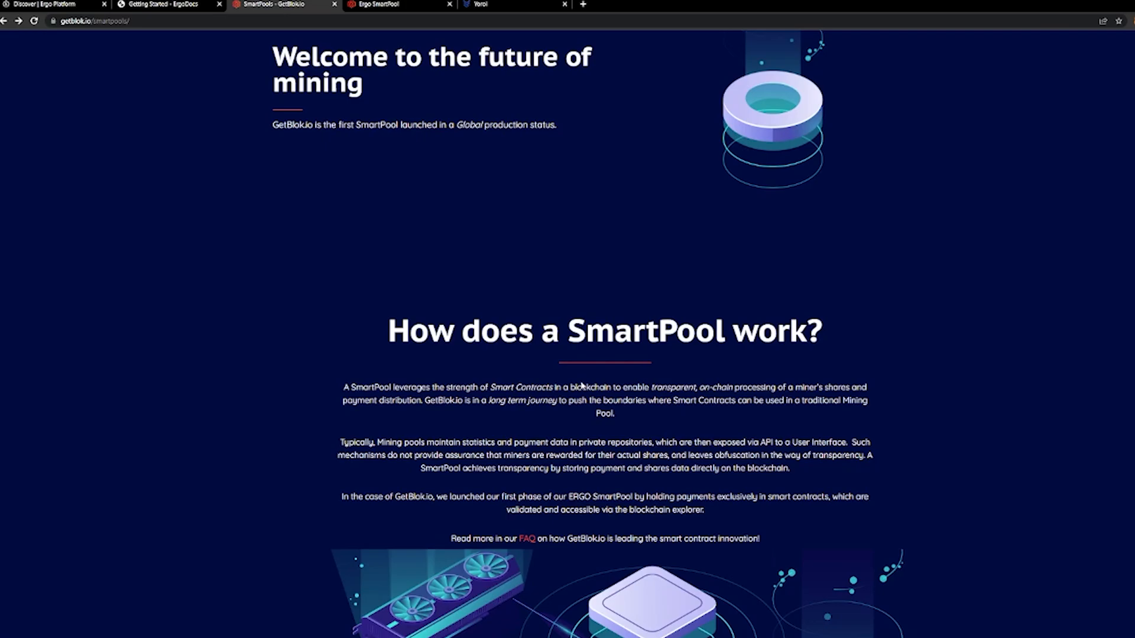
mouse_move(585, 385)
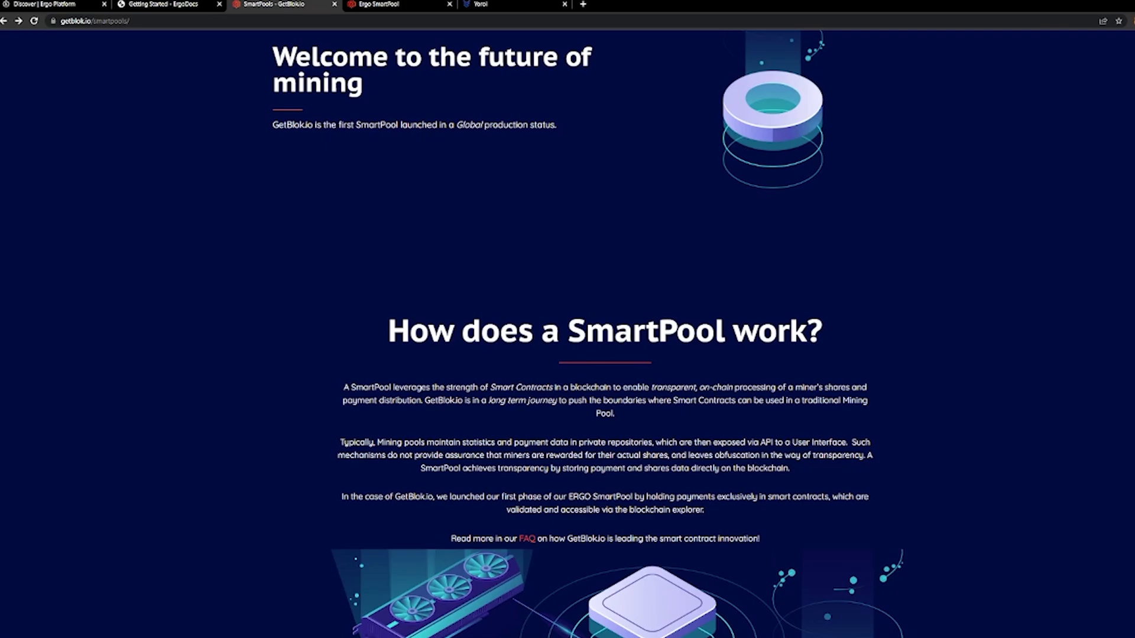
mouse_move(631, 416)
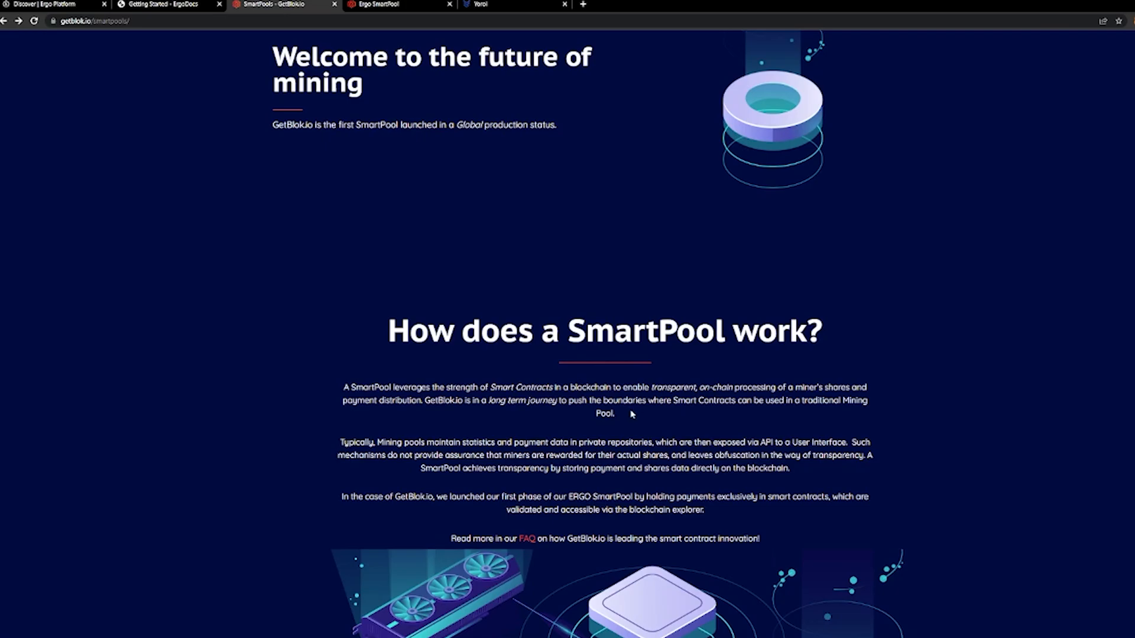
mouse_move(627, 422)
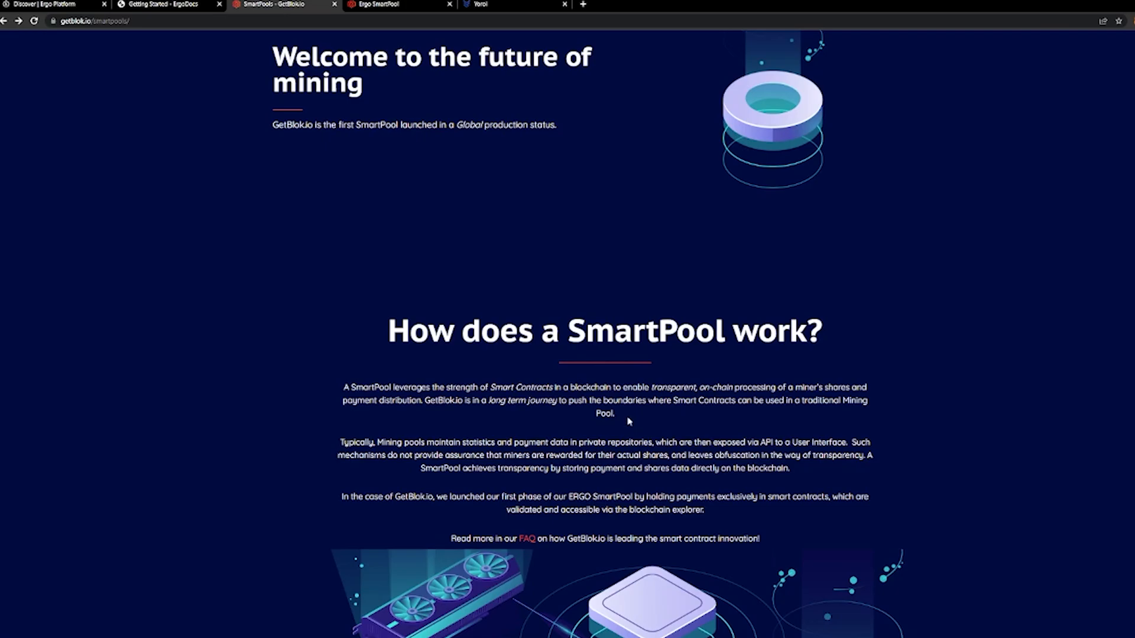
mouse_move(514, 379)
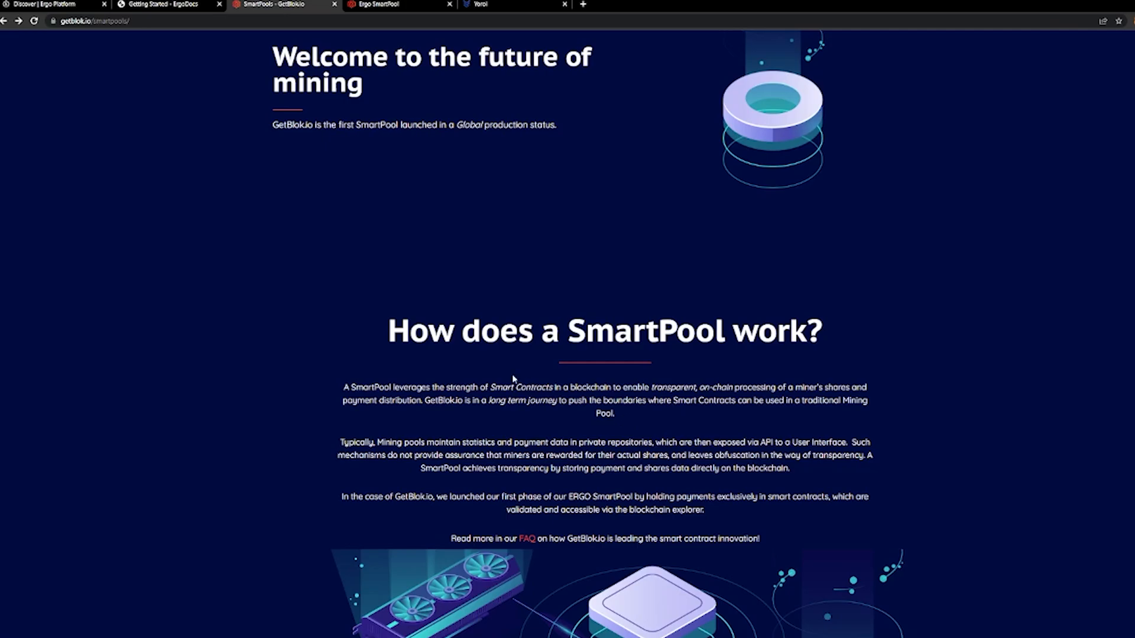
drag(343, 387, 613, 413)
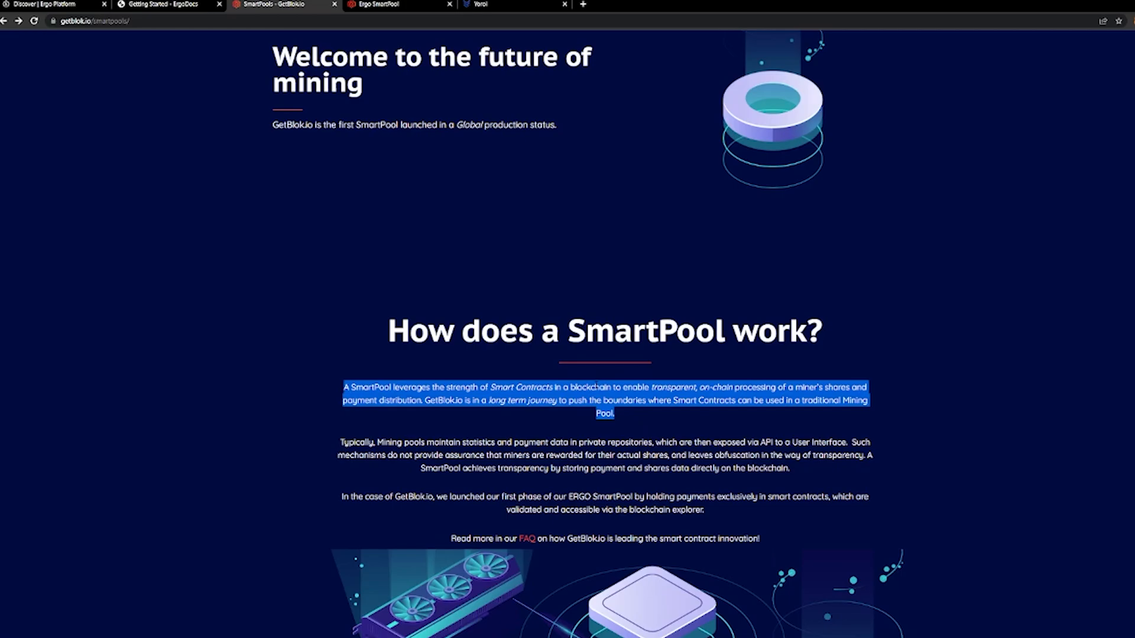
Step: Show the ergo.getblok.io dashboard with 522 connected miners and blocks found
click(392, 4)
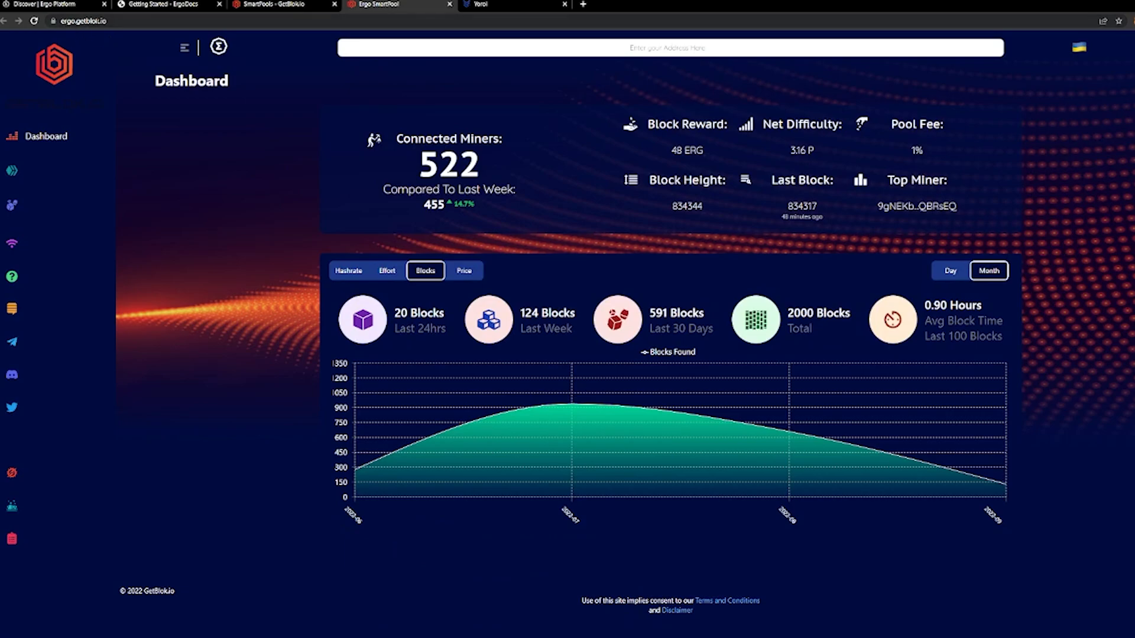
mouse_move(178, 206)
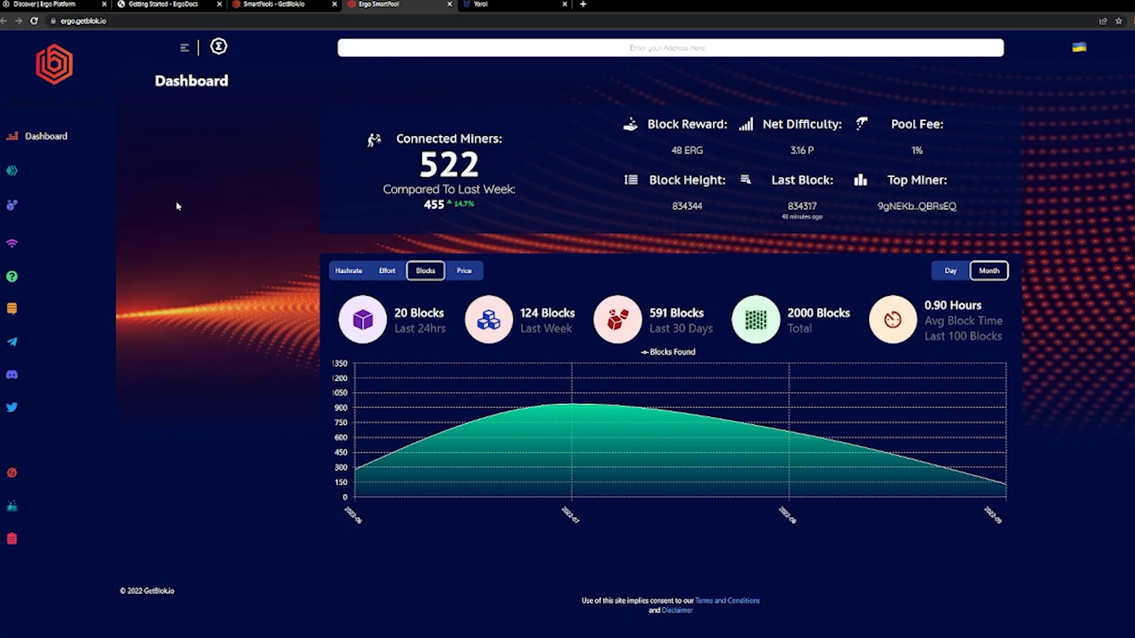
mouse_move(267, 252)
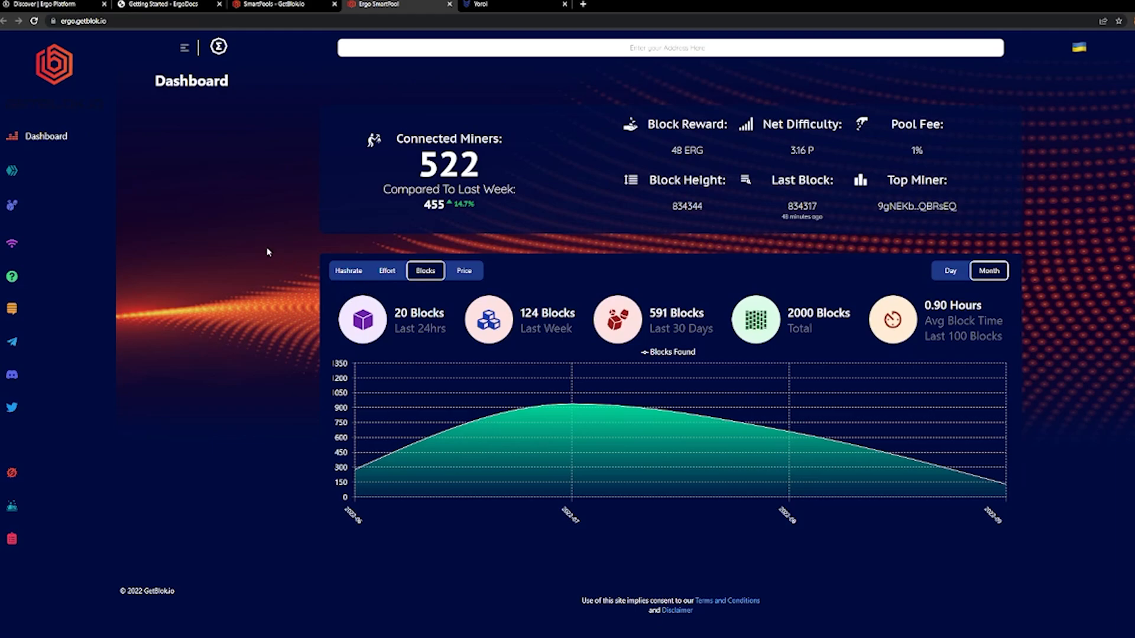
mouse_move(262, 248)
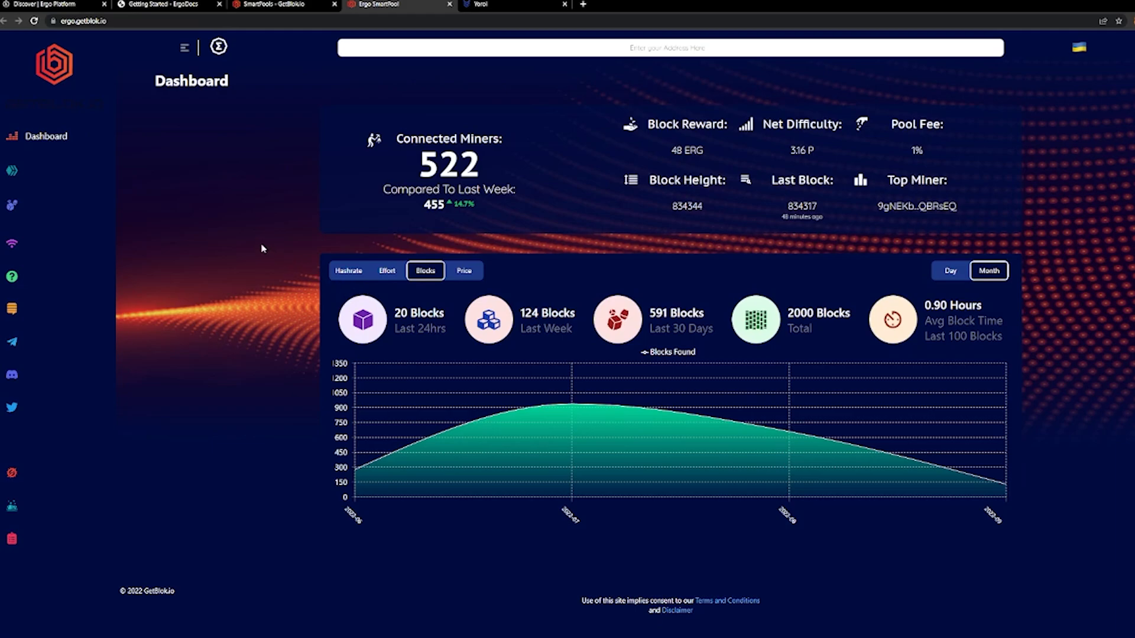
mouse_move(206, 195)
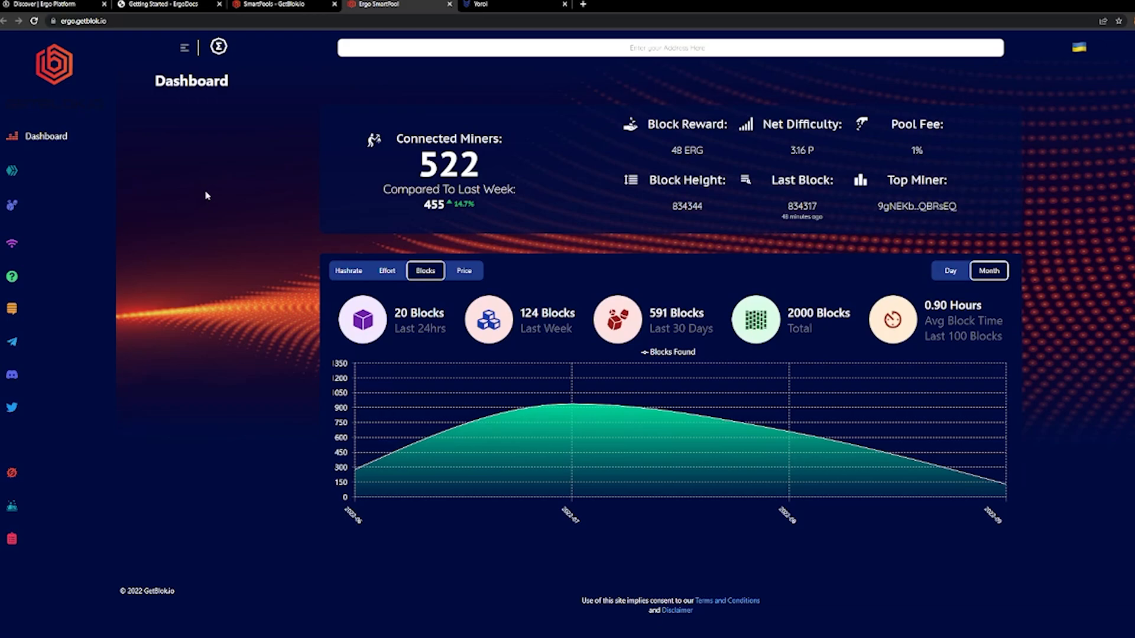
mouse_move(105, 168)
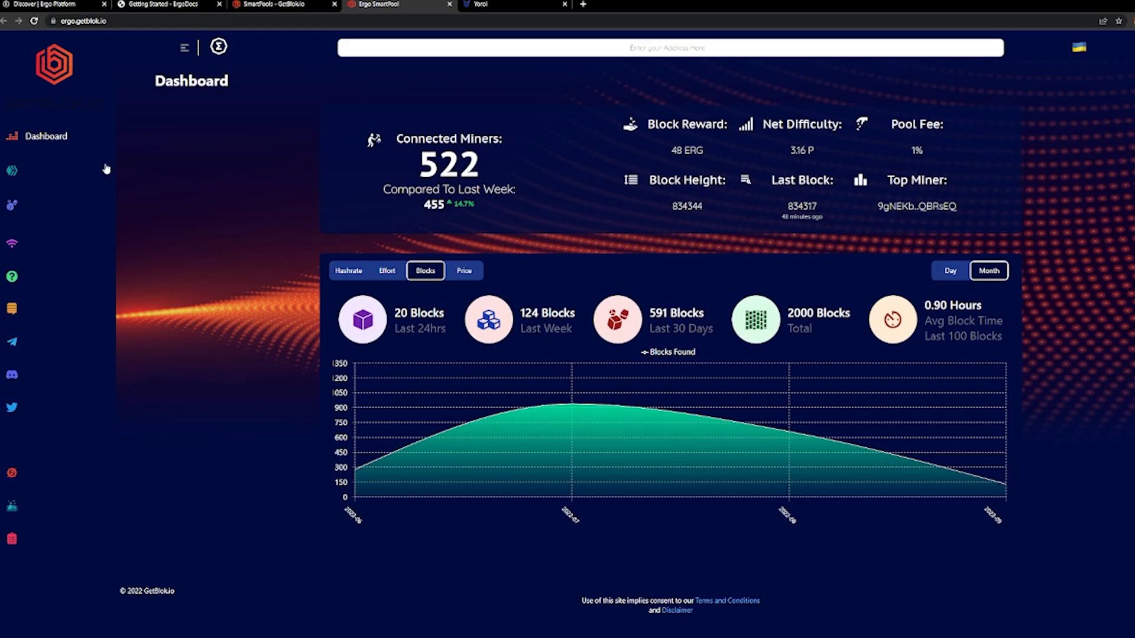
mouse_move(143, 149)
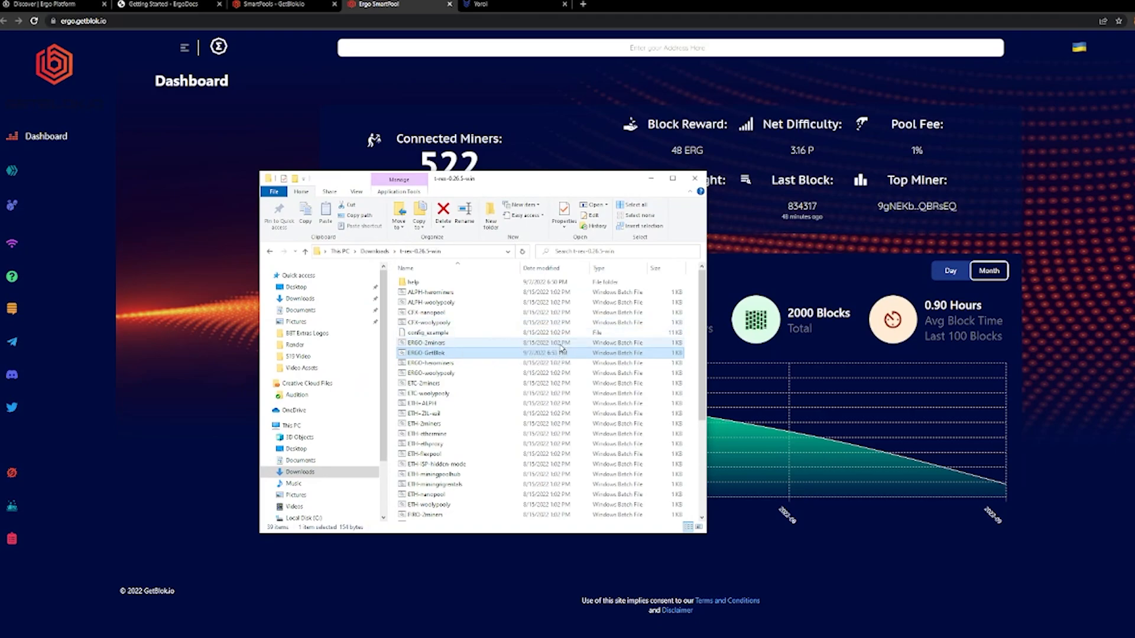
mouse_move(482, 331)
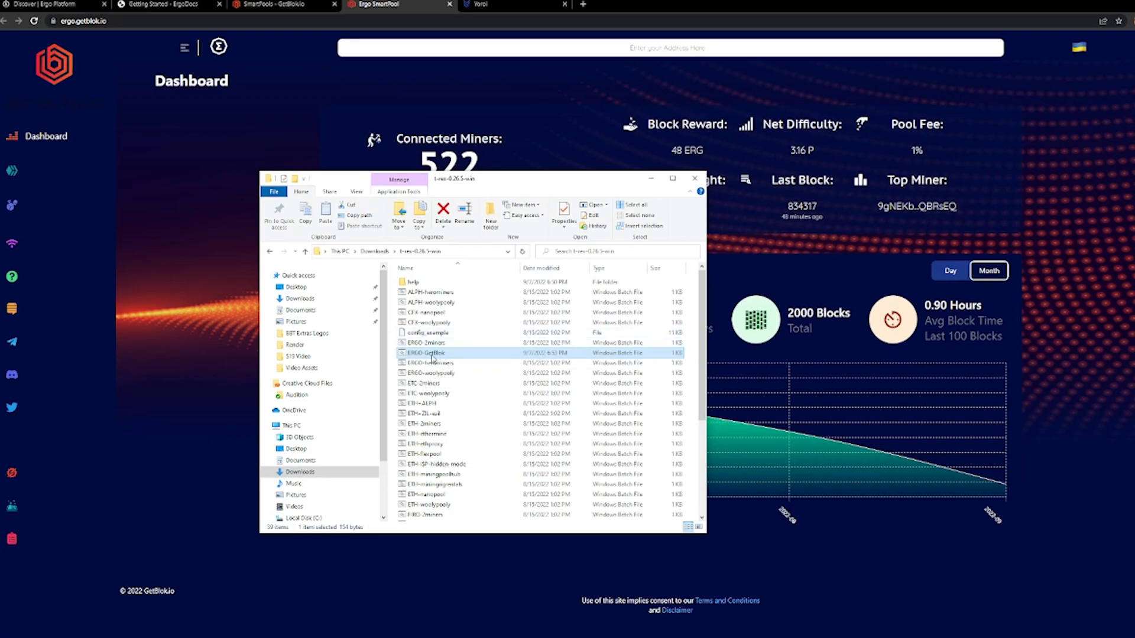
Step: Bring up the context menu for ERGO-GetBlok.bat in the t-rex folder
right_click(427, 352)
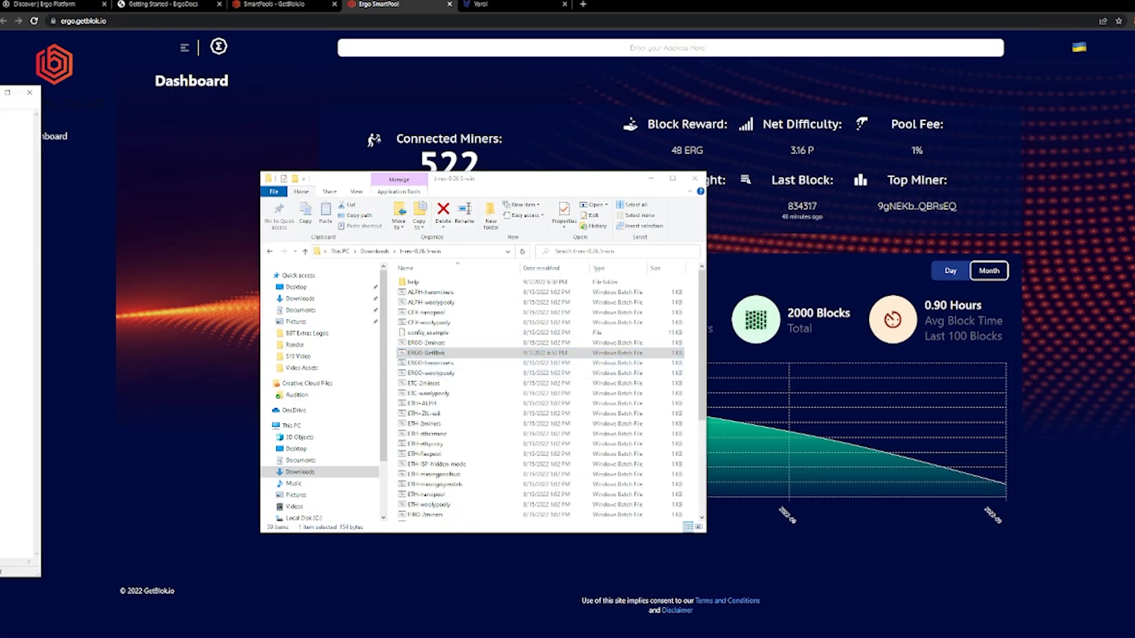
Step: Maximize Notepad and select the stratum host ergo.getblok.io:3056 in the t-rex command
double_click(424, 353)
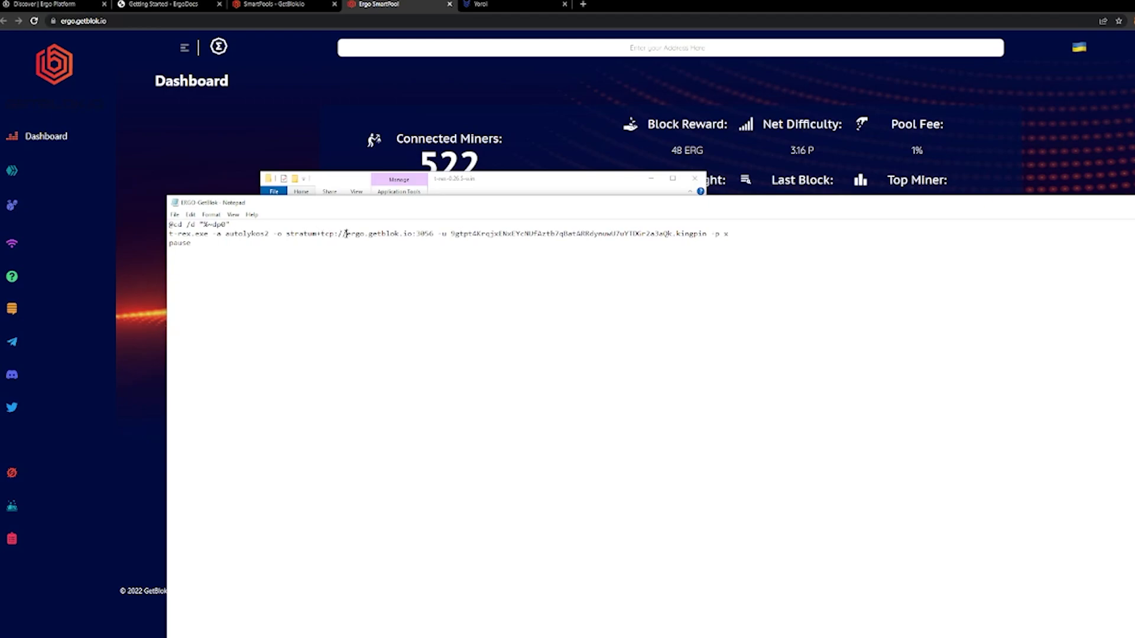
drag(346, 234, 434, 234)
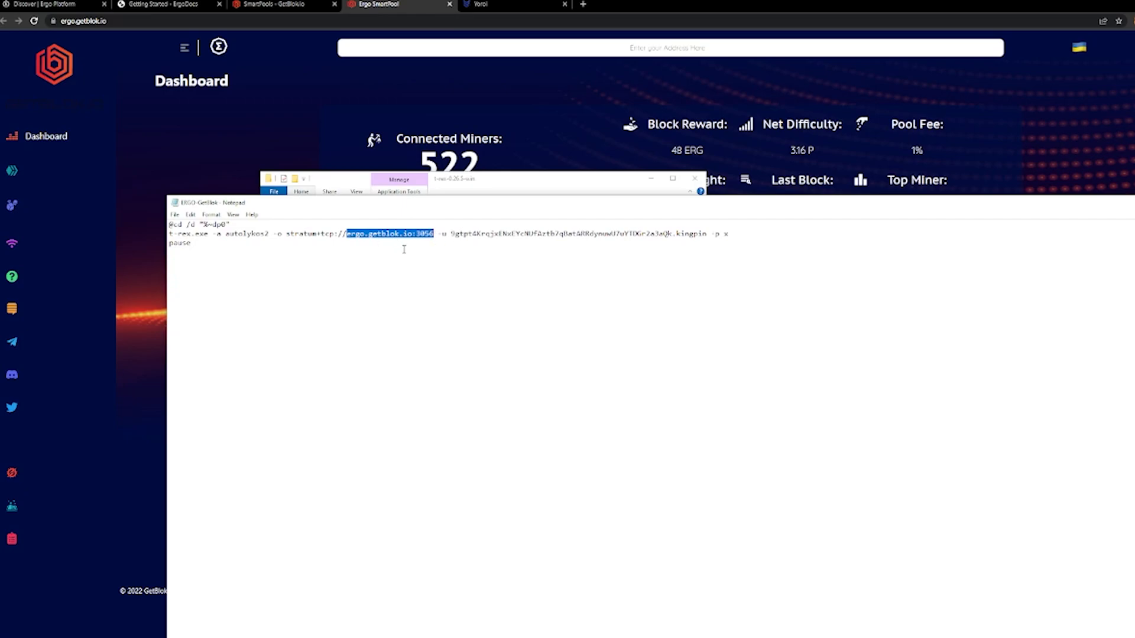
click(452, 233)
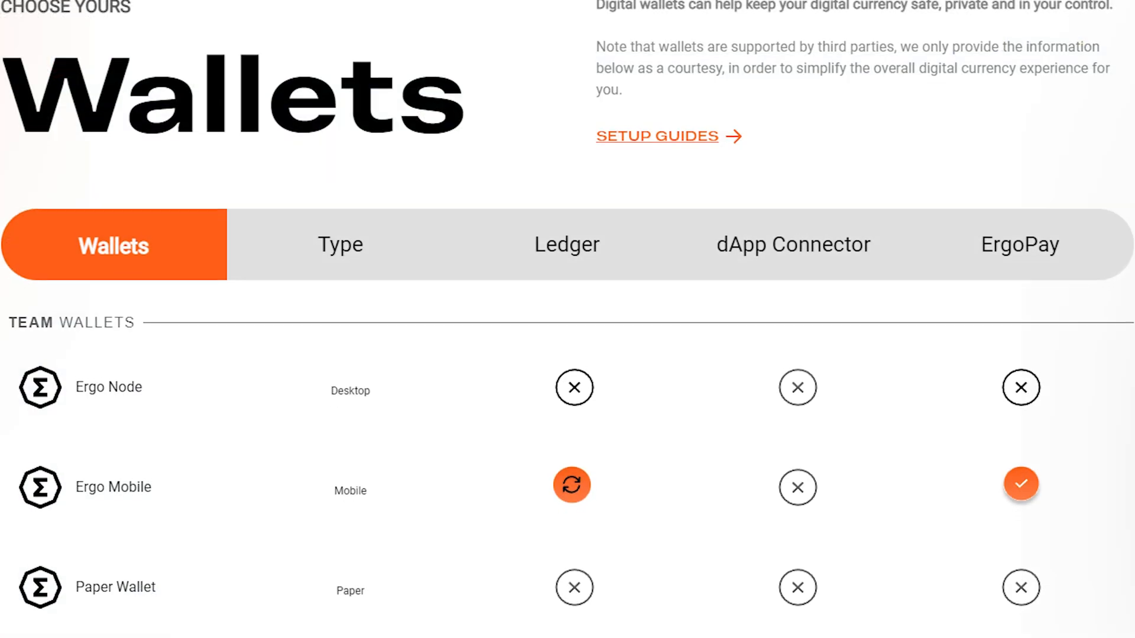
scroll(down, 3)
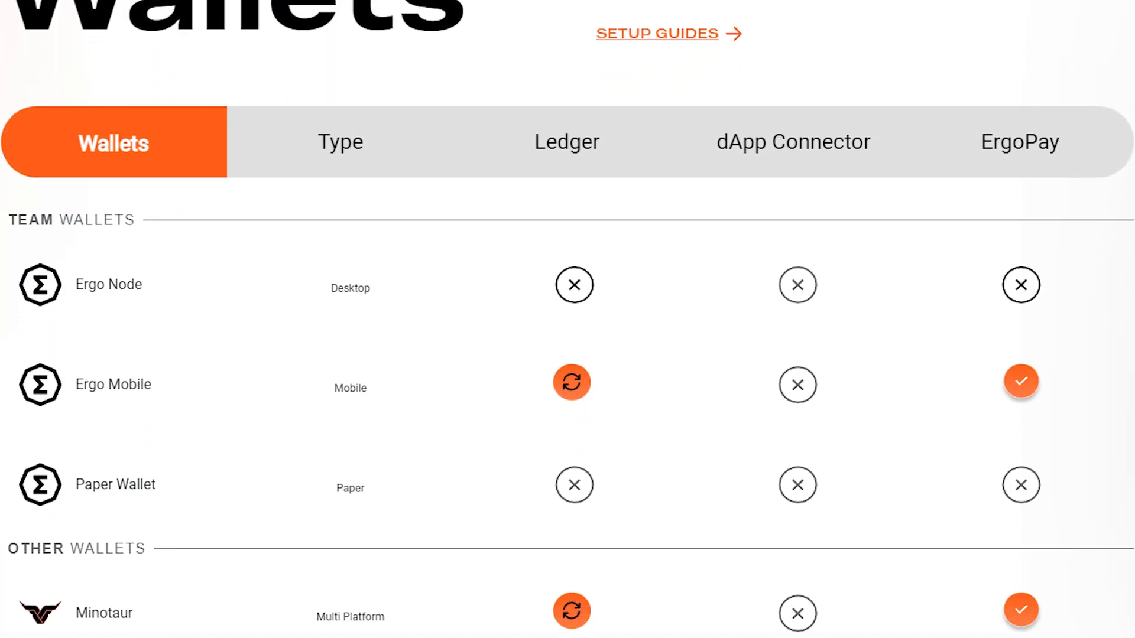
scroll(down, 3)
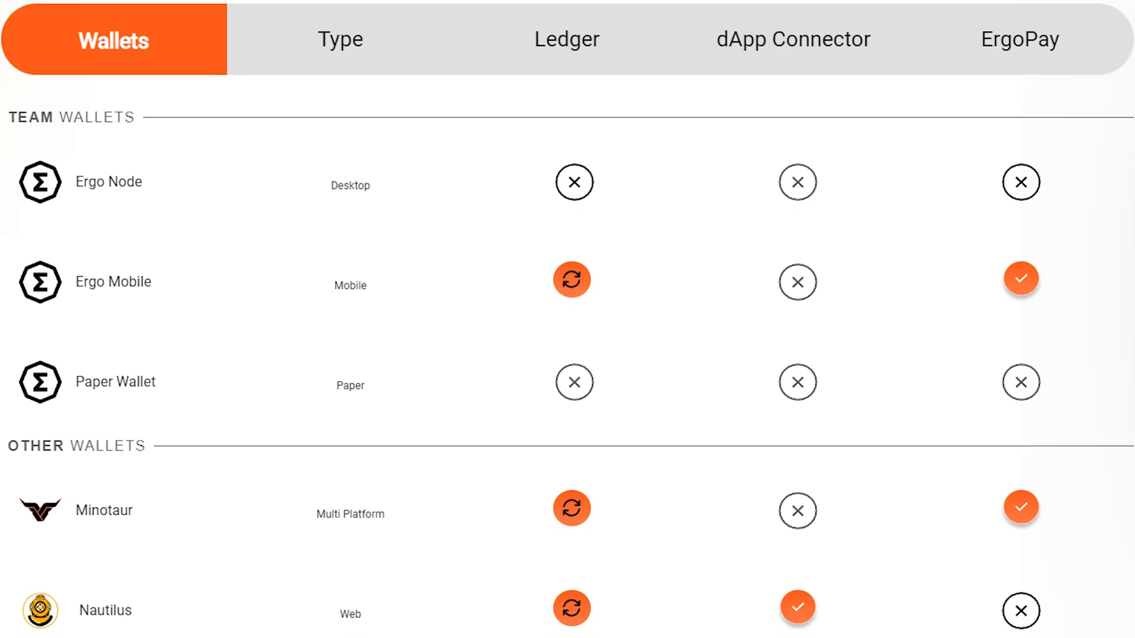
scroll(down, 3)
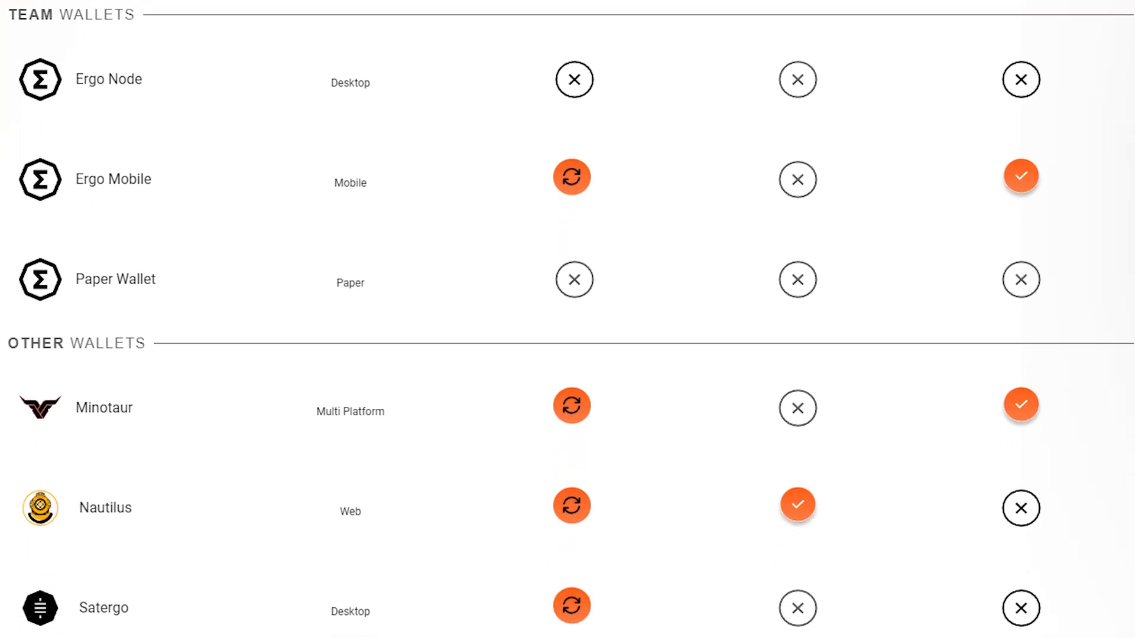